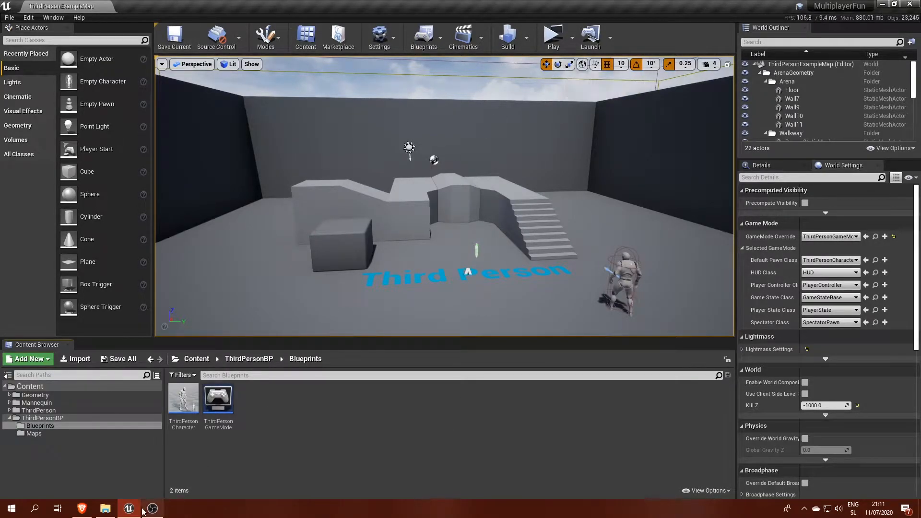
# Step: Launch the MultiplayerFun project and dismiss the file browser window
pyautogui.rightClick(358, 208)
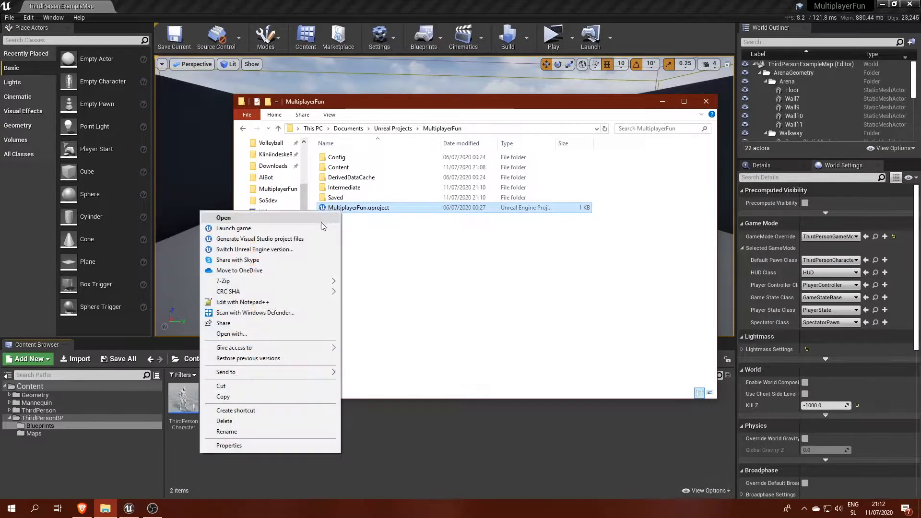
pyautogui.click(352, 244)
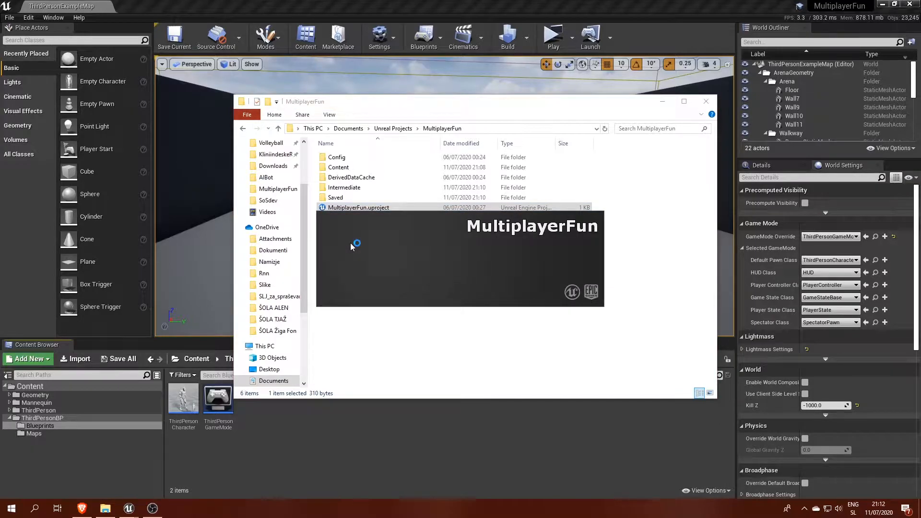
pyautogui.click(551, 34)
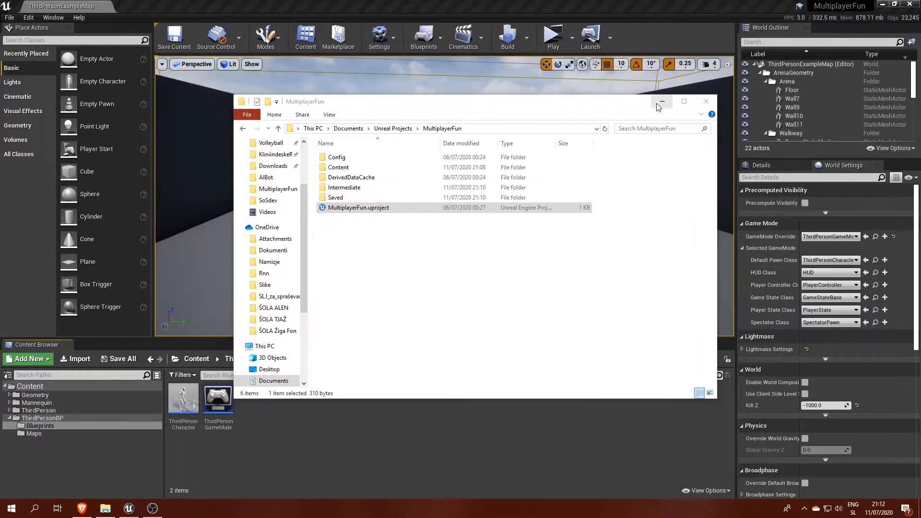
pyautogui.click(661, 101)
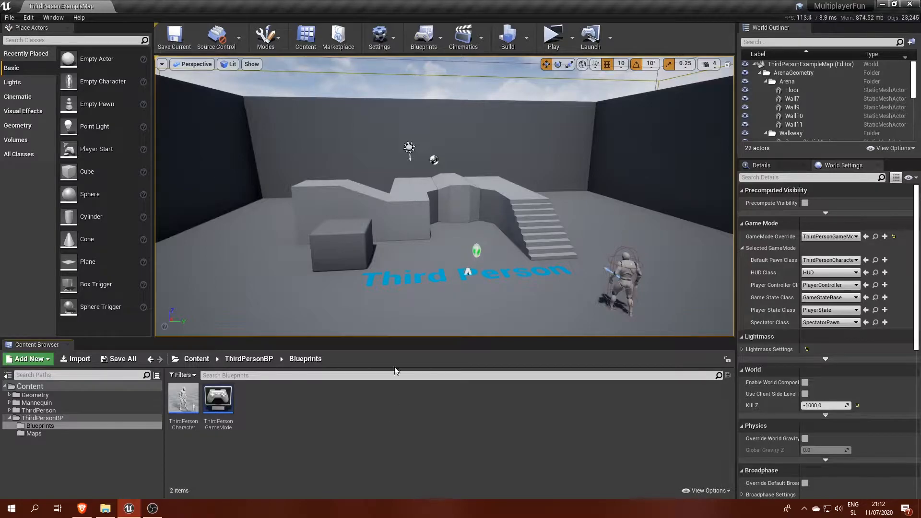
# Step: In Project Settings > Maps & Modes, create a new Game Instance class named NewGameInstance
pyautogui.click(379, 37)
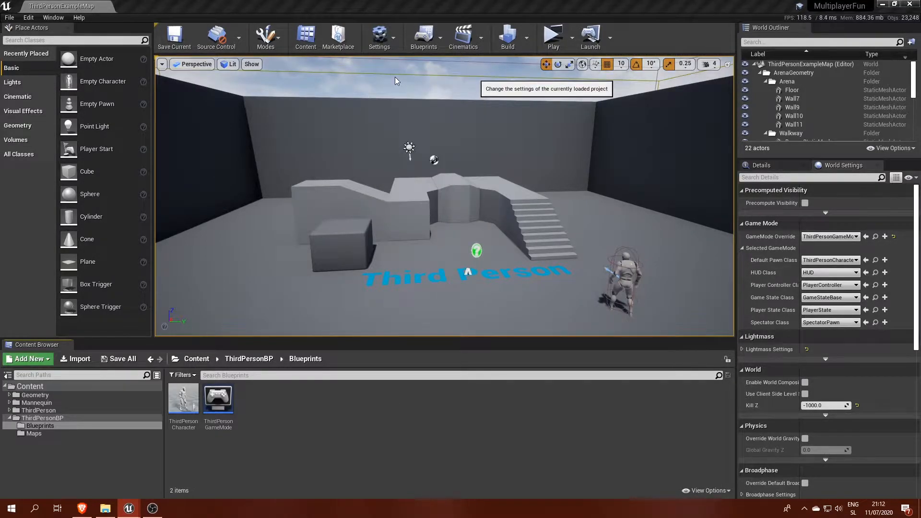
pyautogui.click(379, 38)
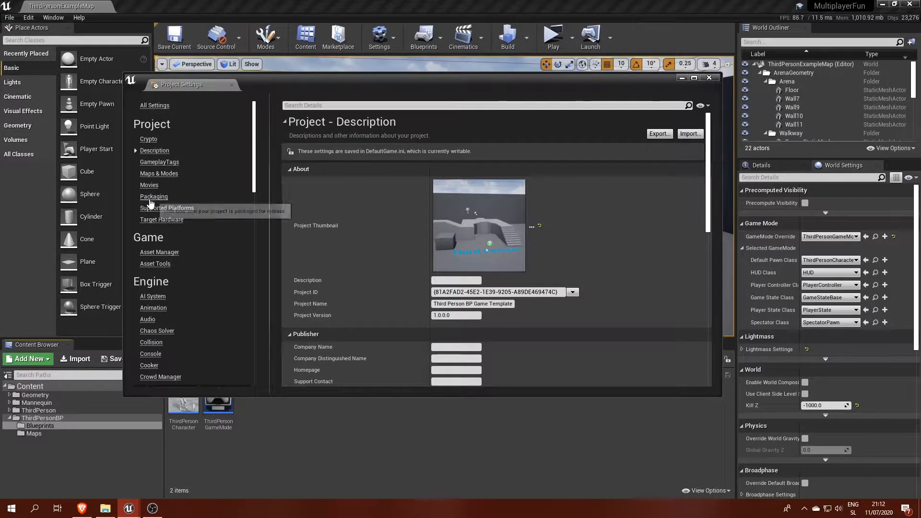
pyautogui.click(159, 174)
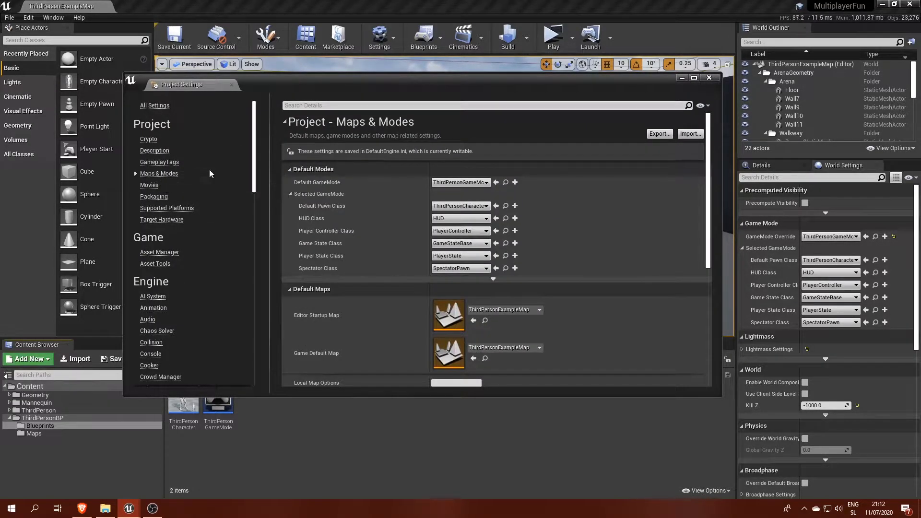
pyautogui.scroll(-3)
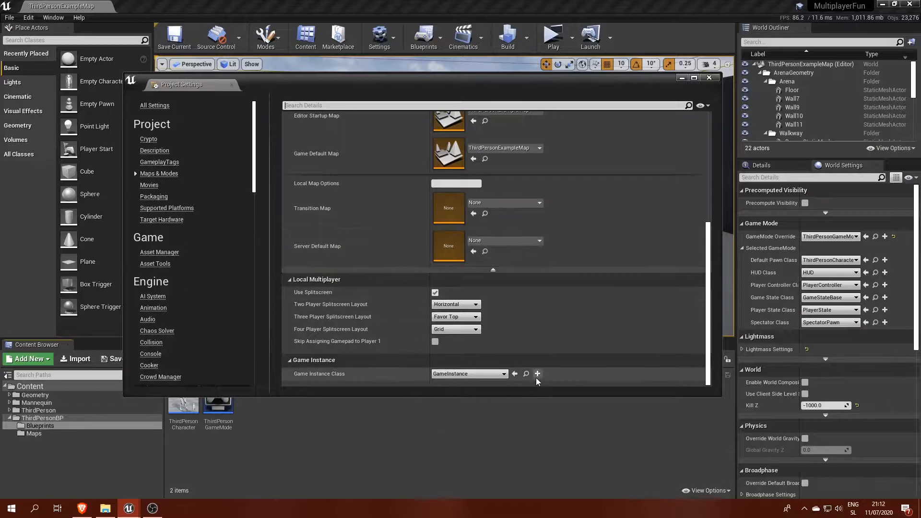
pyautogui.click(536, 373)
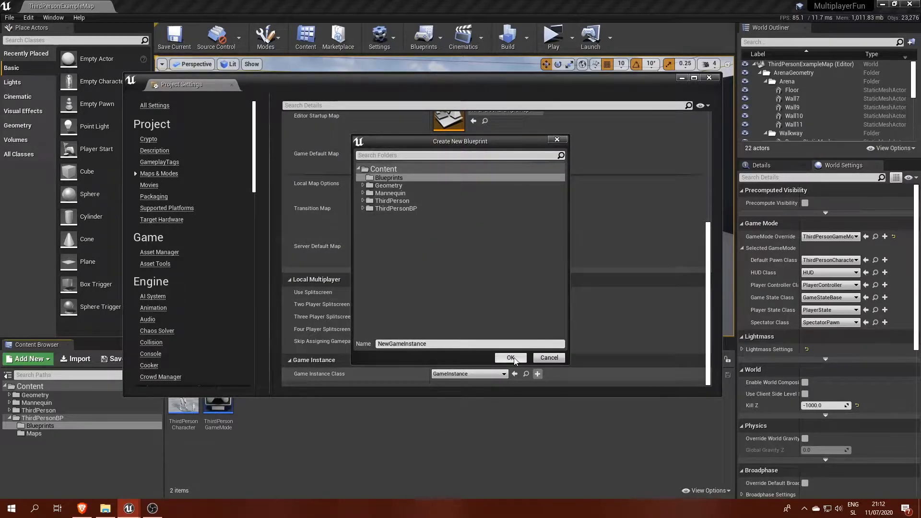
pyautogui.click(510, 358)
pyautogui.write('add cu')
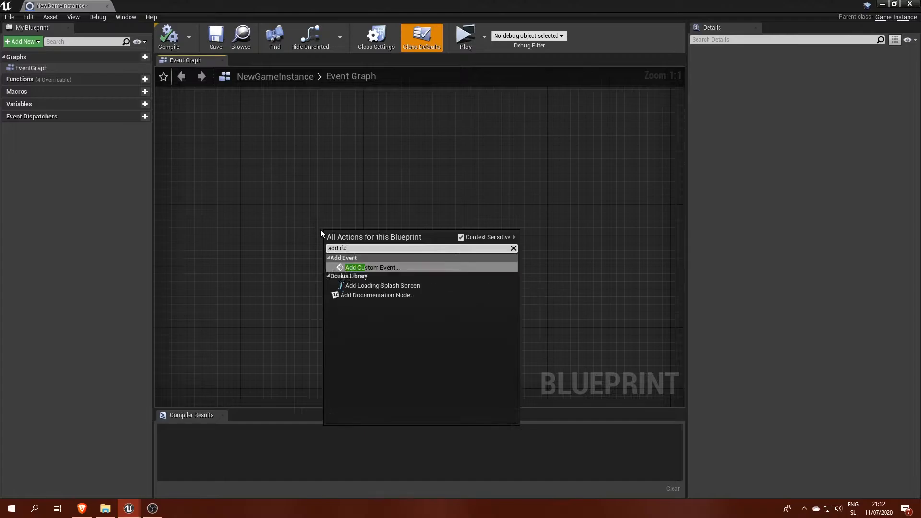
# Step: Add a HOST SESSION custom event wired to Create Session with Player Controller, Print Strings and Open Level
pyautogui.click(375, 268)
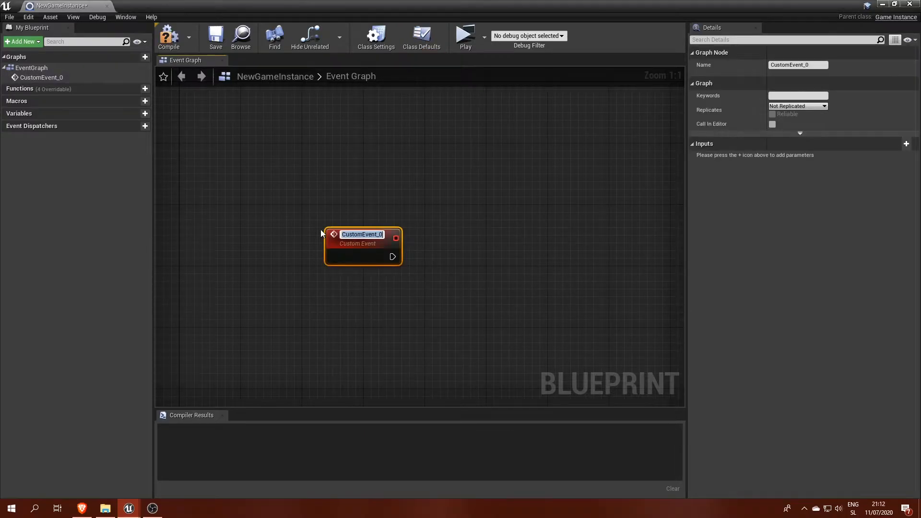
pyautogui.write('HOST SESSION')
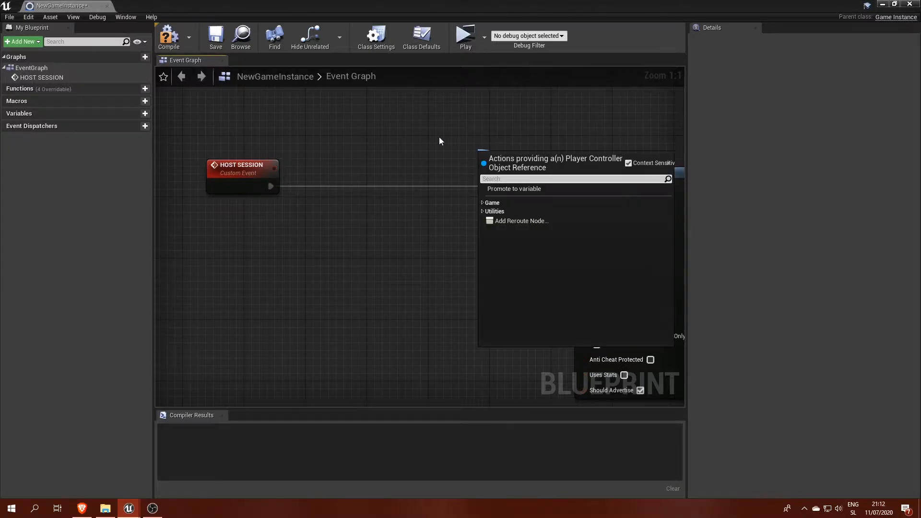
pyautogui.click(495, 211)
pyautogui.write('open')
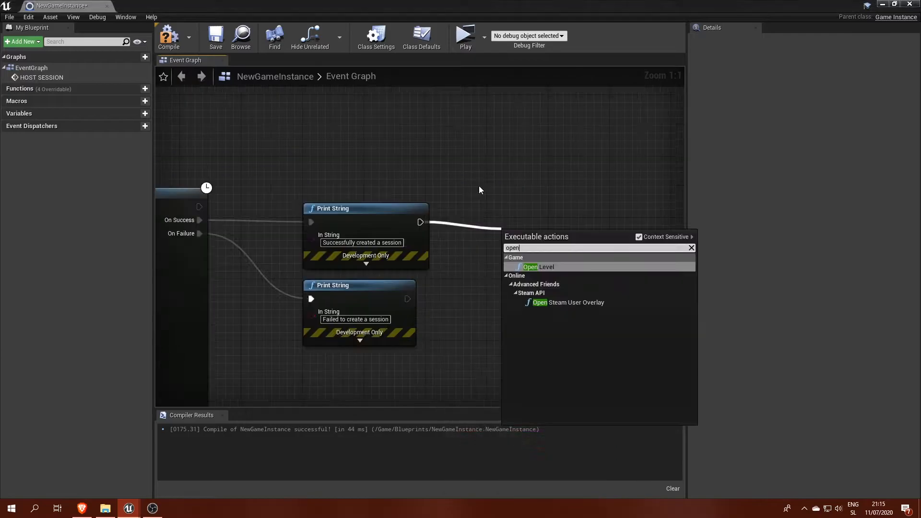
pyautogui.click(538, 267)
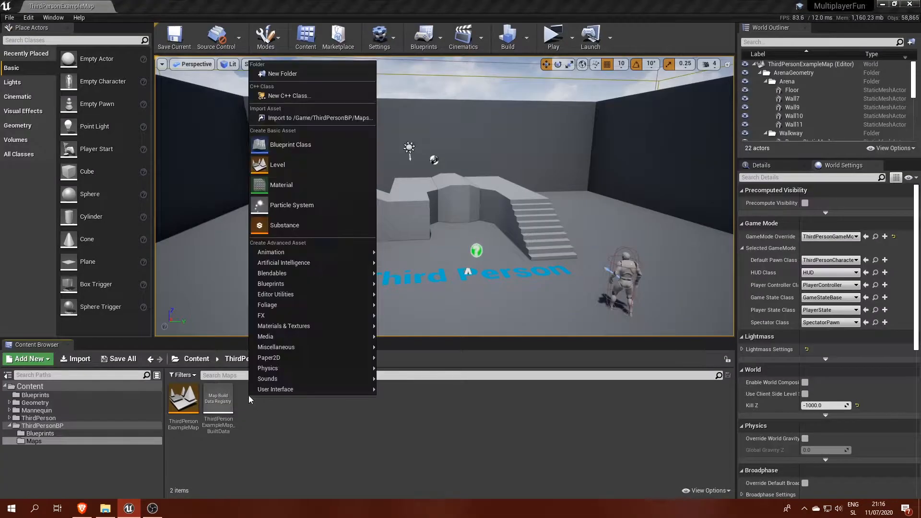
# Step: Create a MAP_multiplayerMenu level in the Maps folder and open it
pyautogui.click(278, 164)
pyautogui.write('MAP_multi')
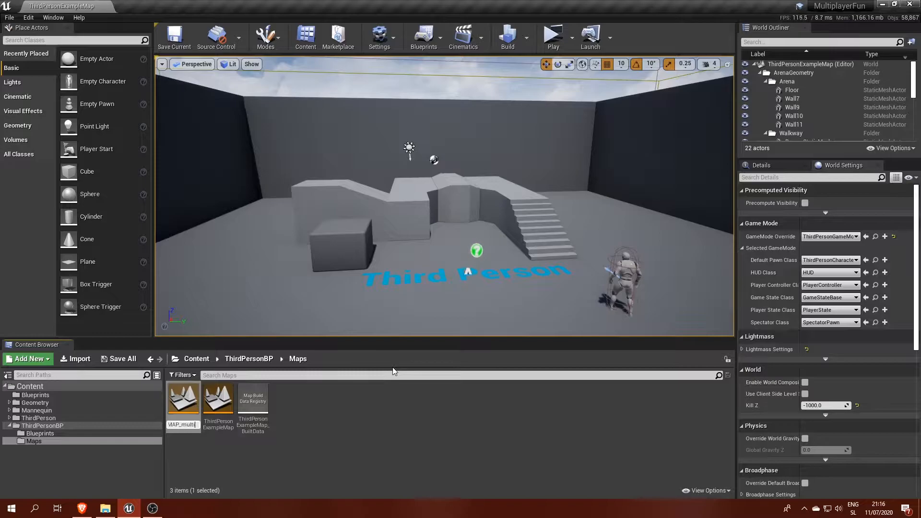
pyautogui.moveTo(183, 399)
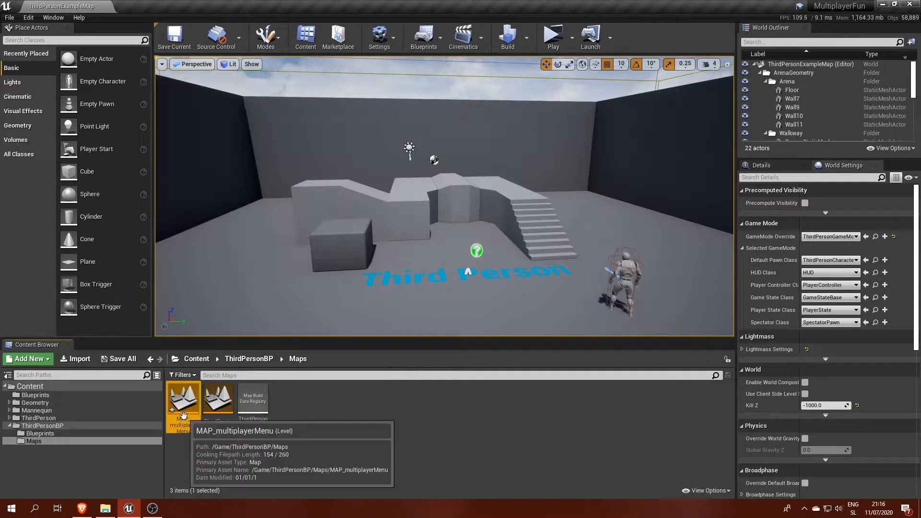
pyautogui.doubleClick(182, 399)
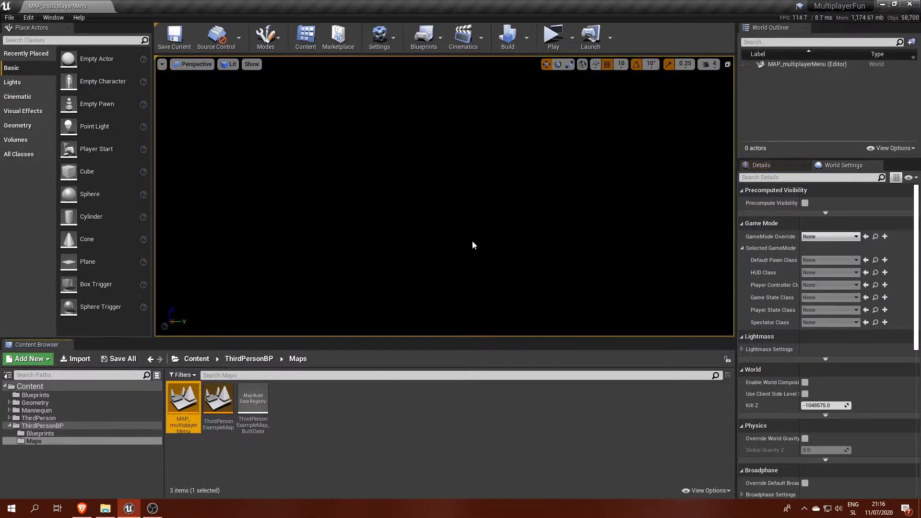
pyautogui.click(28, 359)
pyautogui.write('vert')
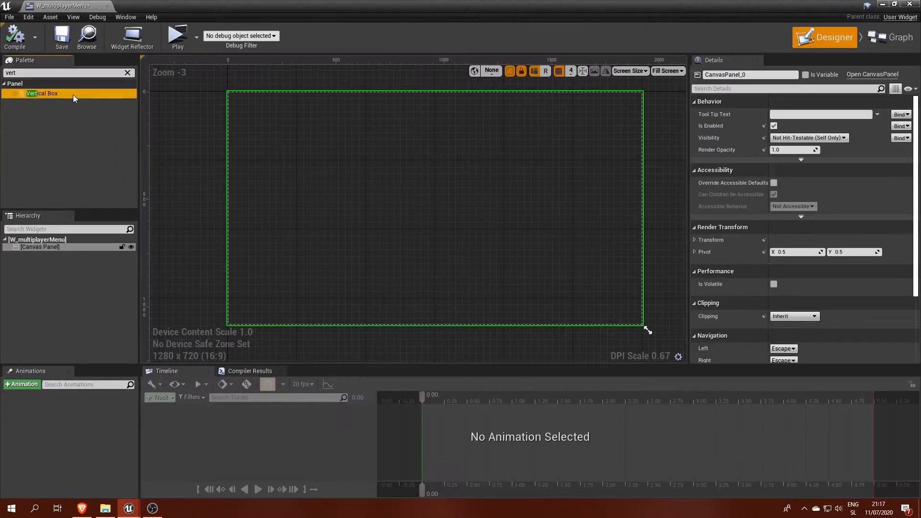
# Step: Place a Vertical Box with Host session and Find sessions buttons and a Widget Switcher
pyautogui.moveTo(42, 93); pyautogui.dragTo(459, 156)
pyautogui.write('hori')
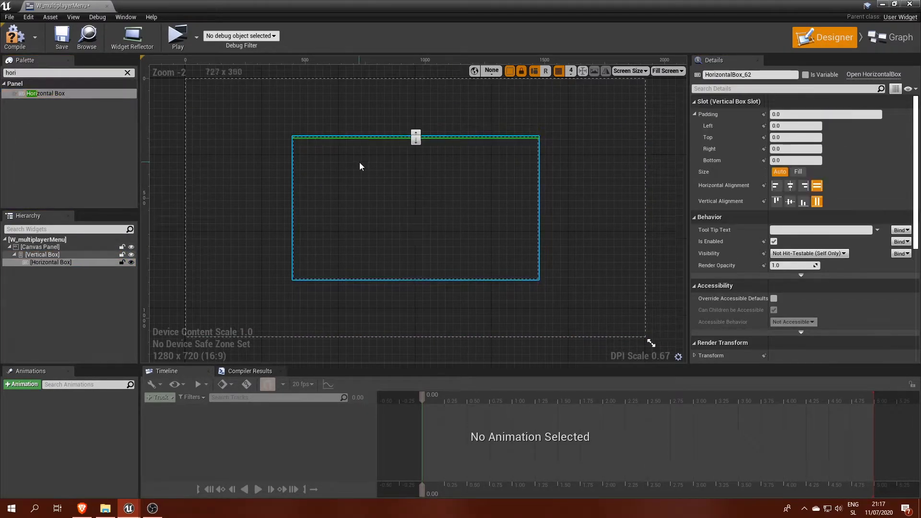
pyautogui.write('but')
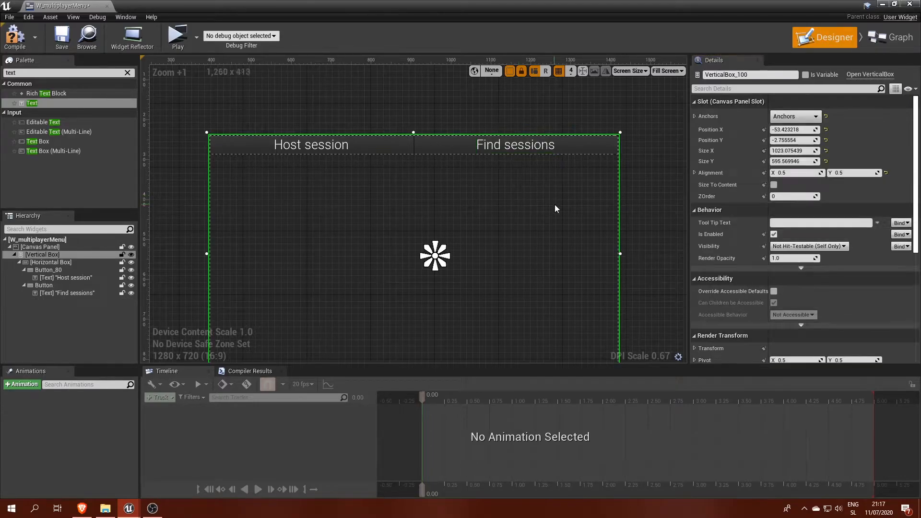
pyautogui.write('widget')
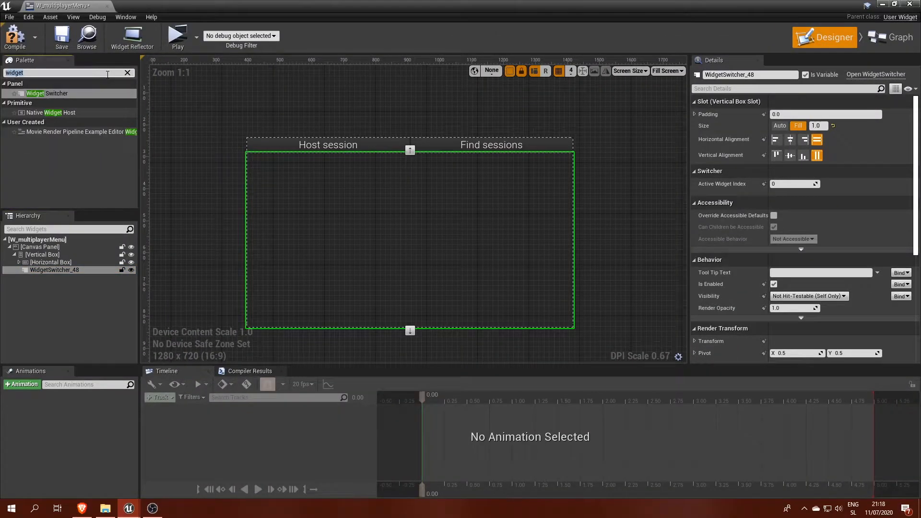
# Step: Fill the widget switcher with two Vertical Box panels and select the second one
pyautogui.write('vec')
pyautogui.write('1')
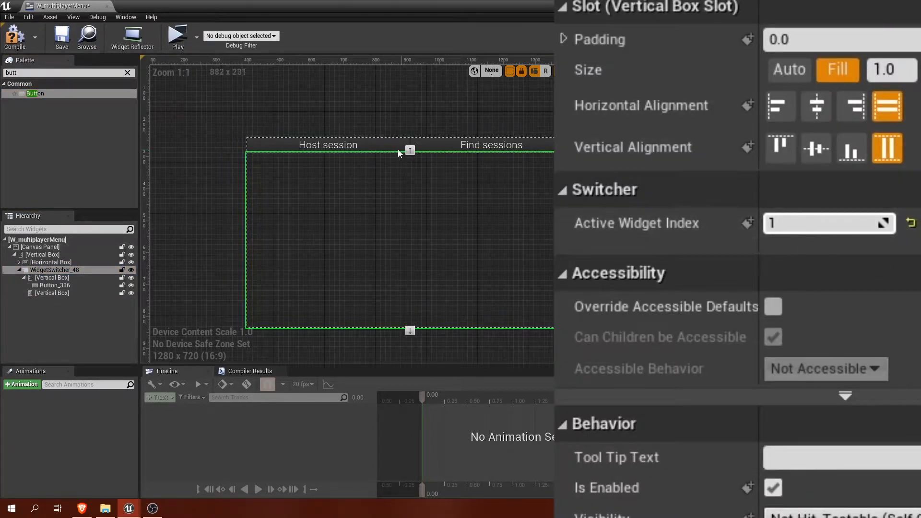
pyautogui.click(52, 293)
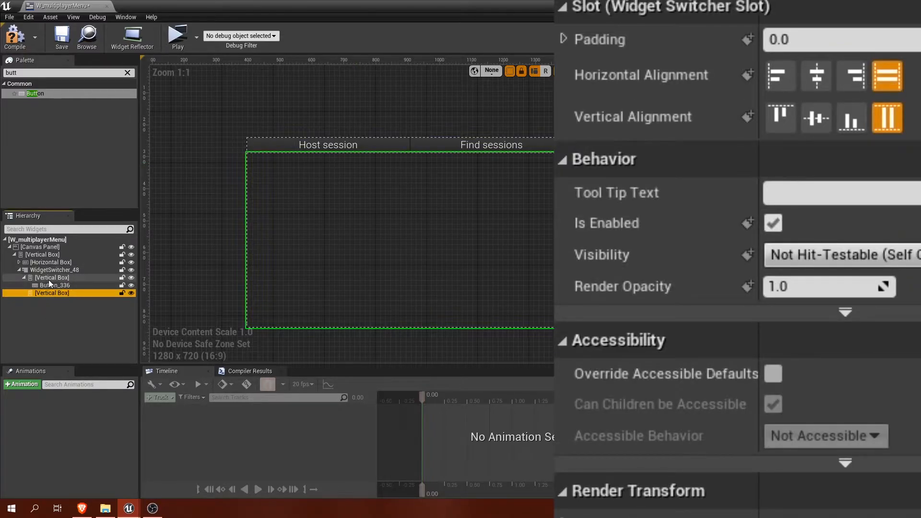
pyautogui.click(52, 277)
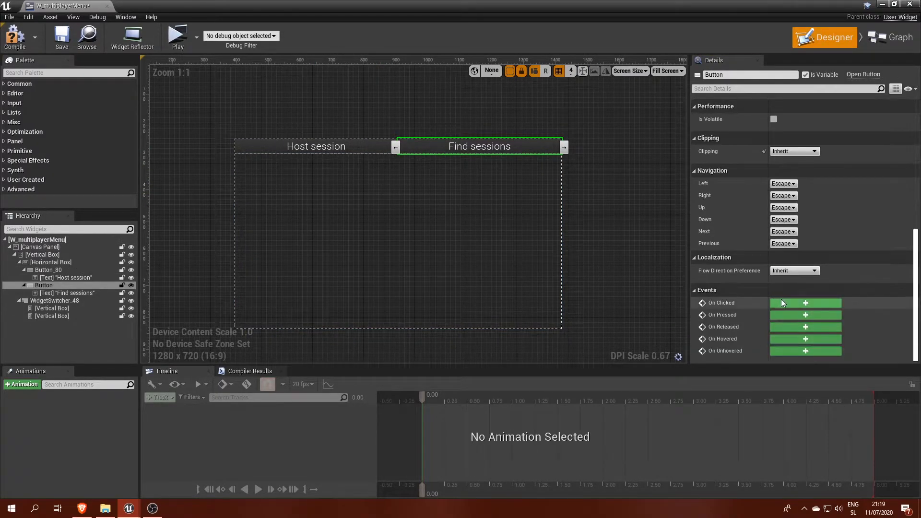
# Step: Wire each On Clicked event to Set Active Widget Index, 0 for Host session and 1 for Find sessions
pyautogui.click(896, 38)
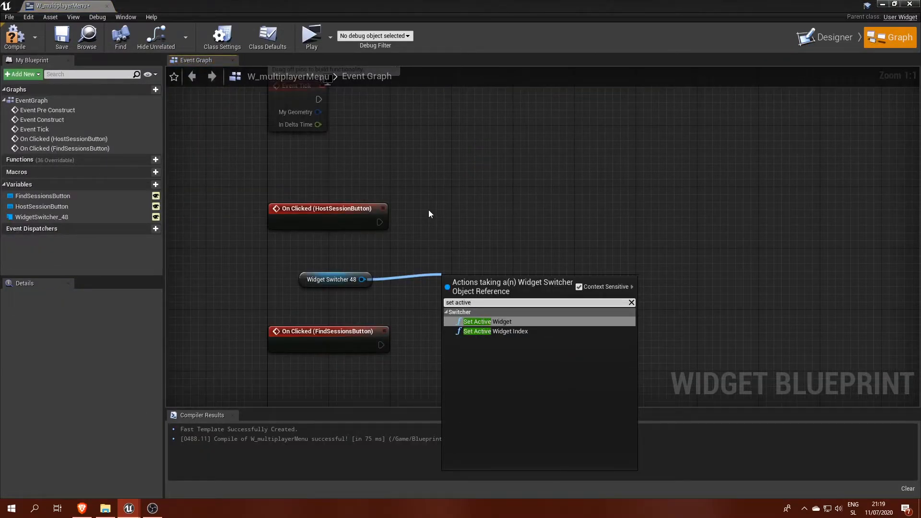
pyautogui.click(499, 331)
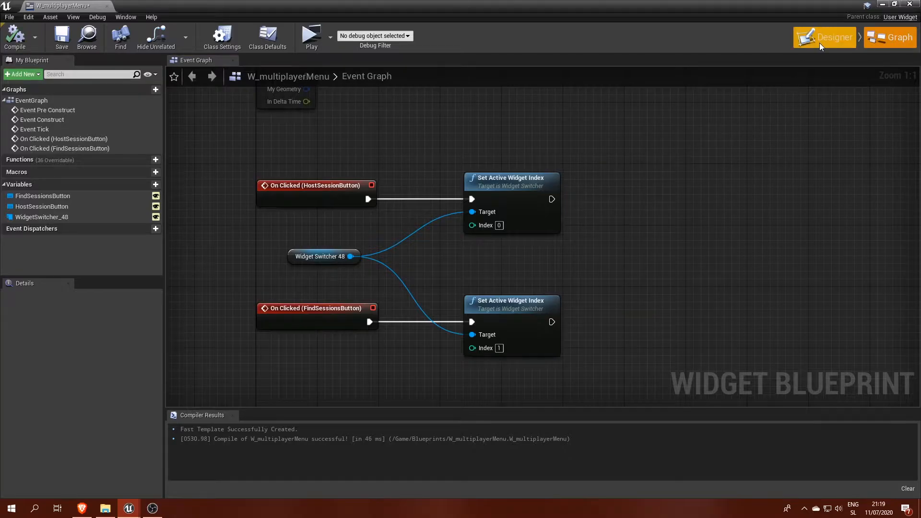
# Step: Add a Game Mode row with a ComboBox (String) and fill its Default Options
pyautogui.click(829, 38)
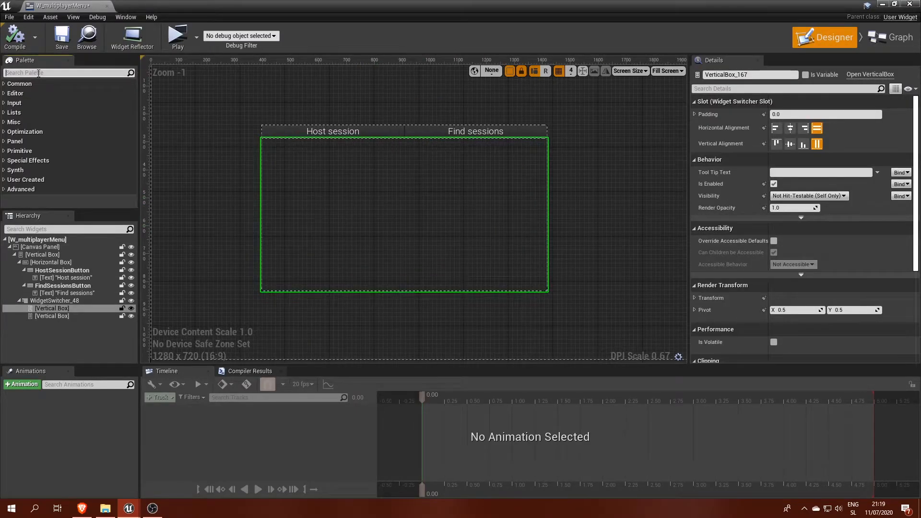
pyautogui.write('hori')
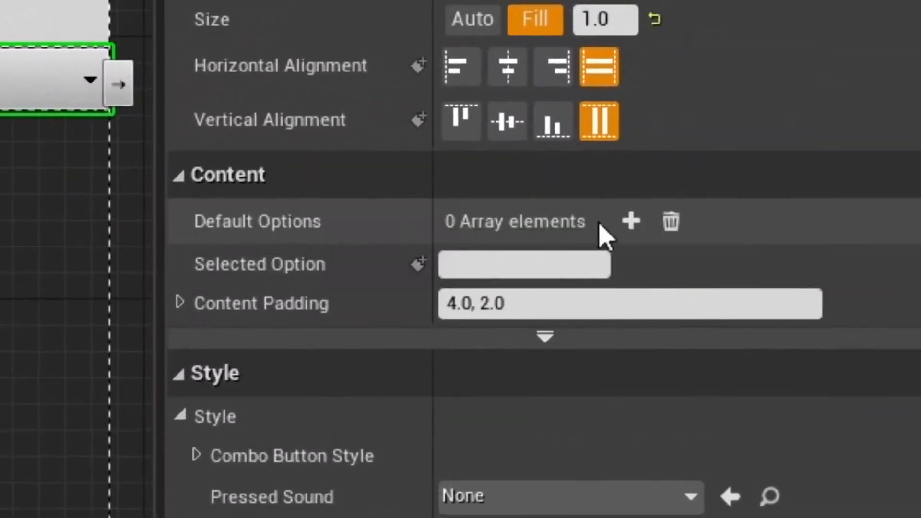
pyautogui.click(632, 222)
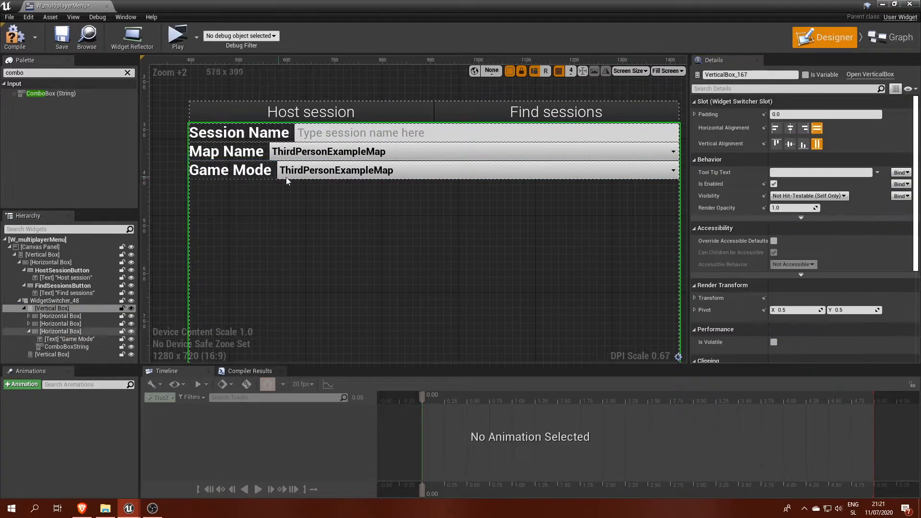
pyautogui.click(336, 170)
pyautogui.write('spin')
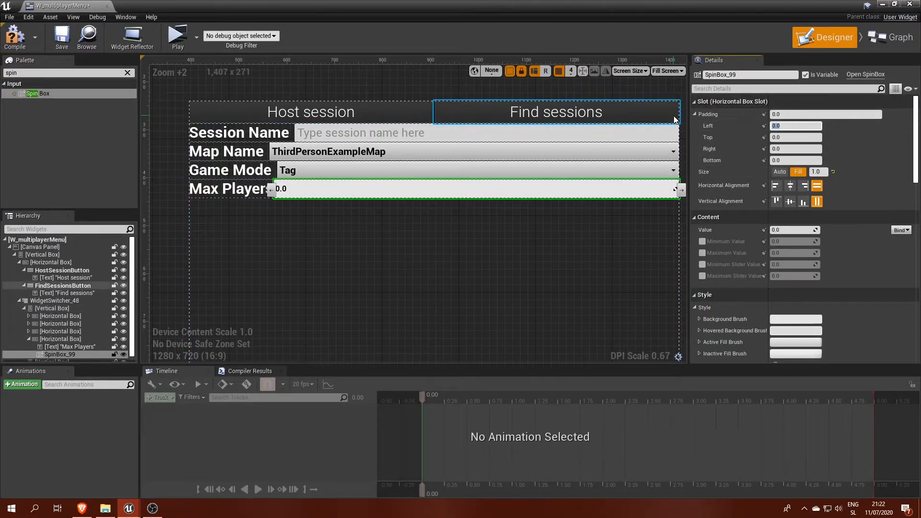
# Step: Add a Max Players SpinBox with adjusted digits and a Minimum Value of 2.0
pyautogui.scroll(-3)
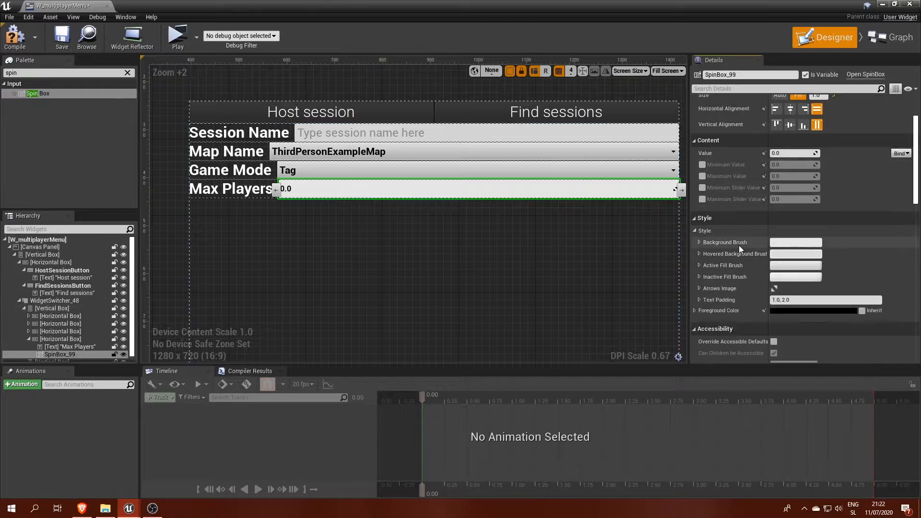
pyautogui.scroll(-3)
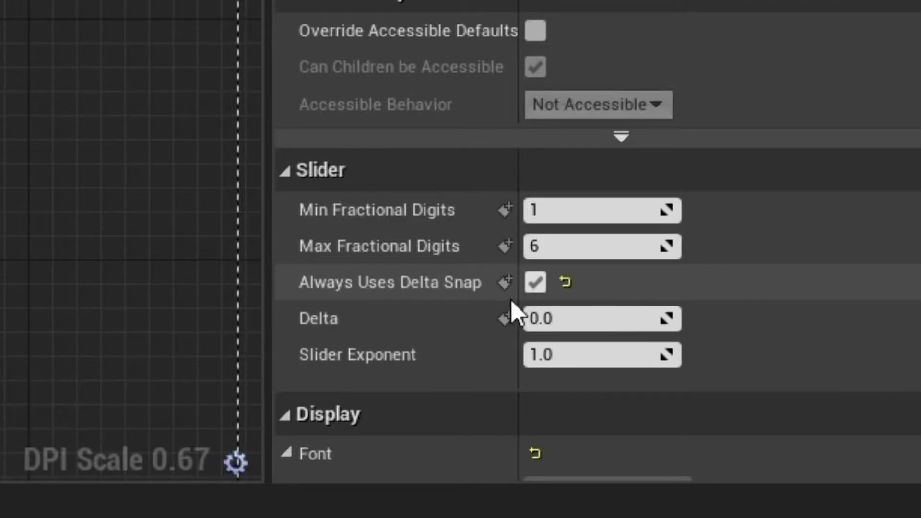
pyautogui.moveTo(473, 261)
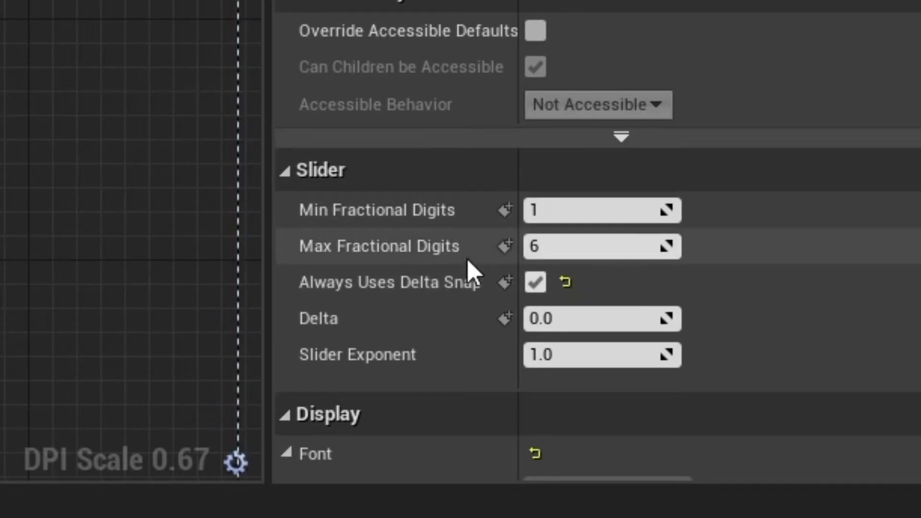
pyautogui.doubleClick(601, 318)
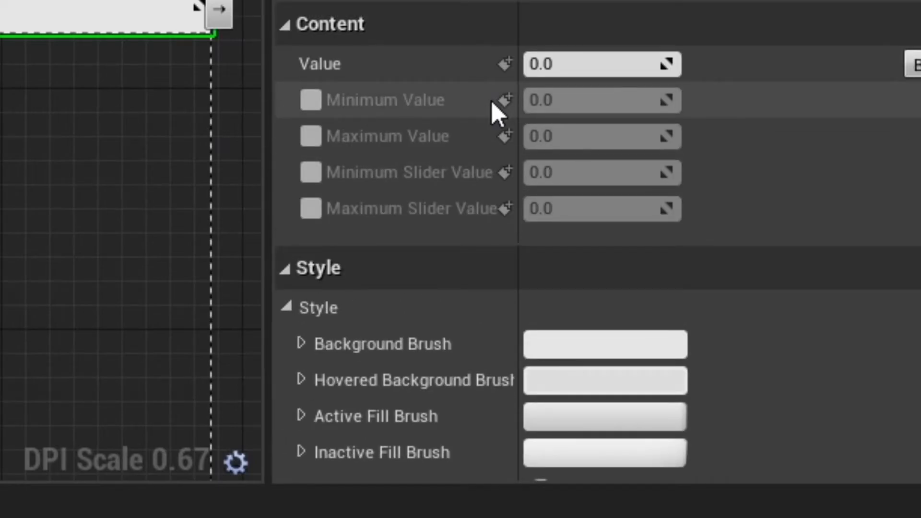
pyautogui.click(310, 100)
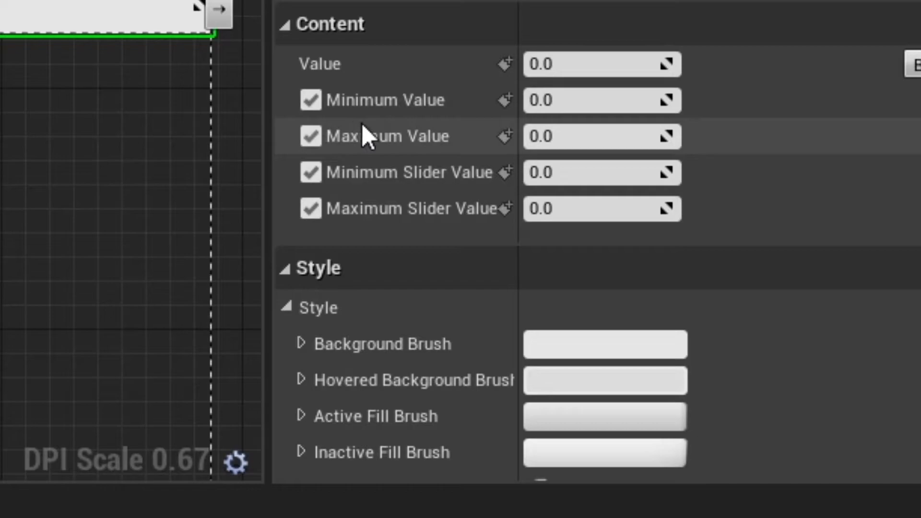
pyautogui.click(599, 100)
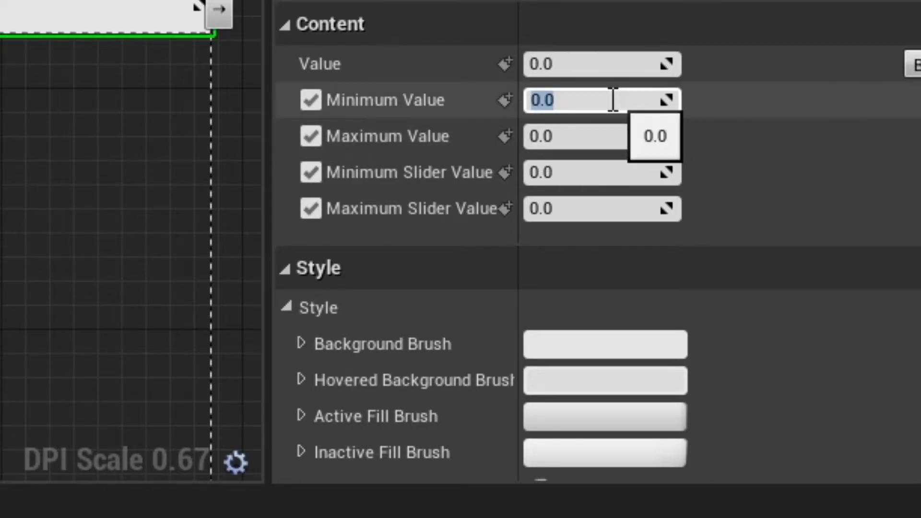
pyautogui.write('2.0')
pyautogui.write('check')
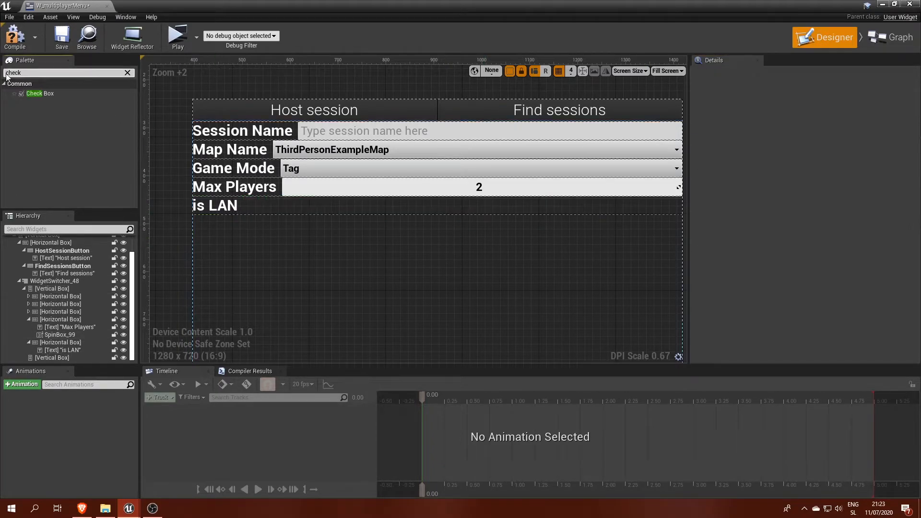
# Step: Place a Check Box in the is LAN row and adjust its alignment and style
pyautogui.moveTo(40, 93); pyautogui.dragTo(241, 207)
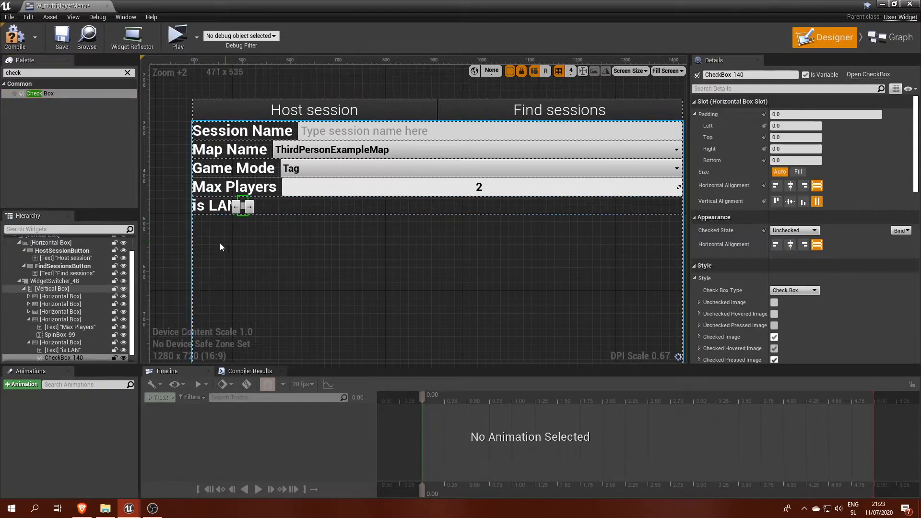
pyautogui.moveTo(790, 186)
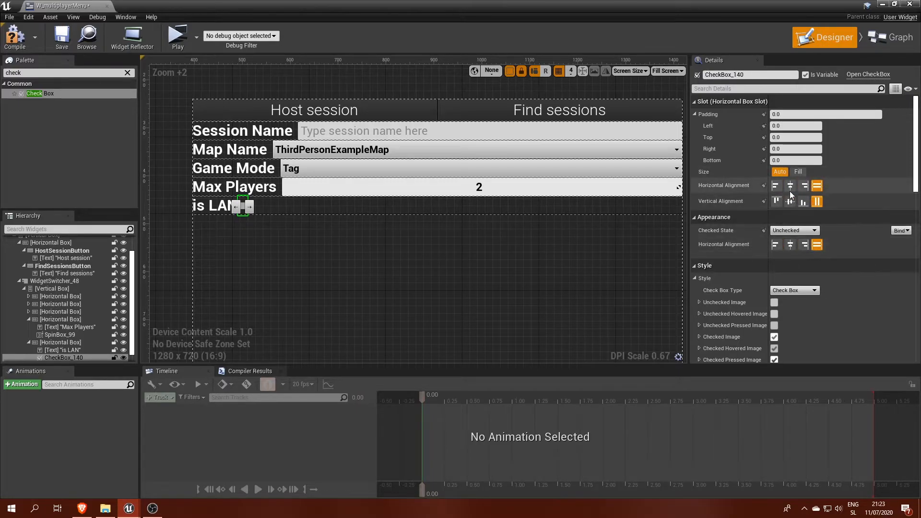
pyautogui.click(797, 172)
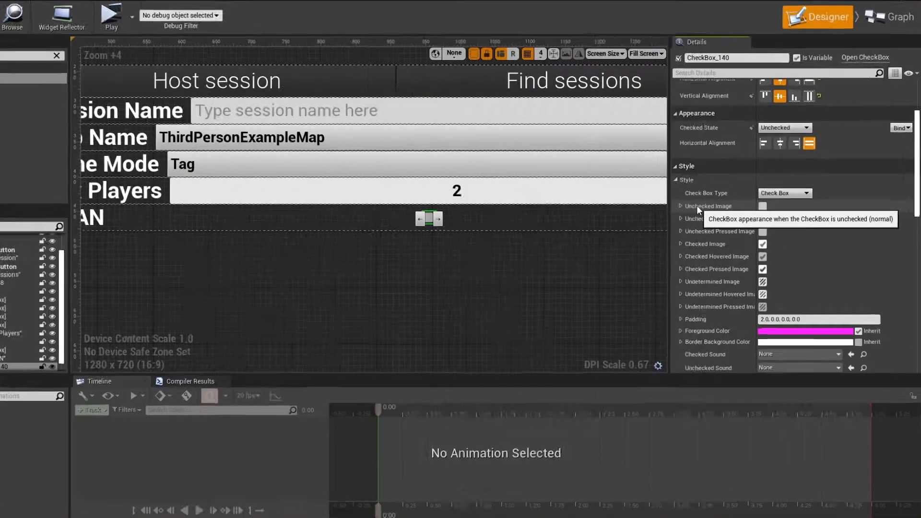
pyautogui.click(680, 205)
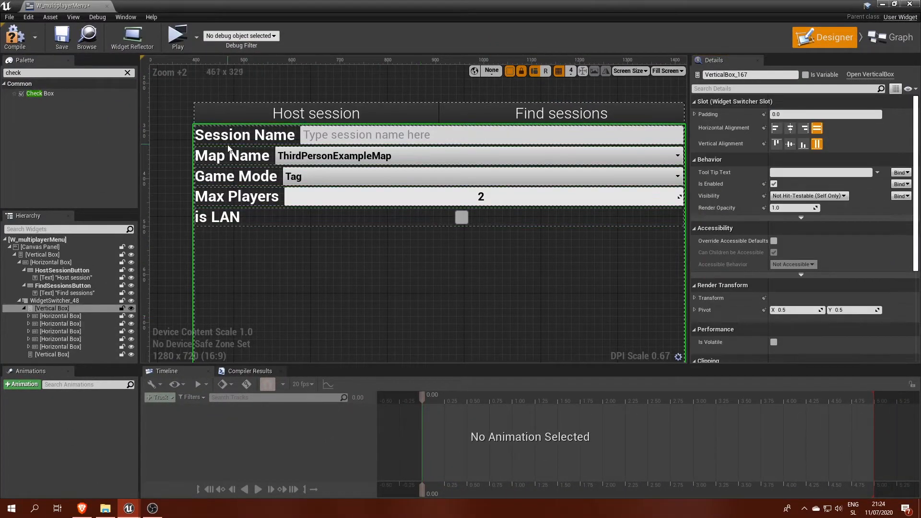
# Step: Add a HOST! button renamed HOSTButton and create its On Clicked event
pyautogui.scroll(-3)
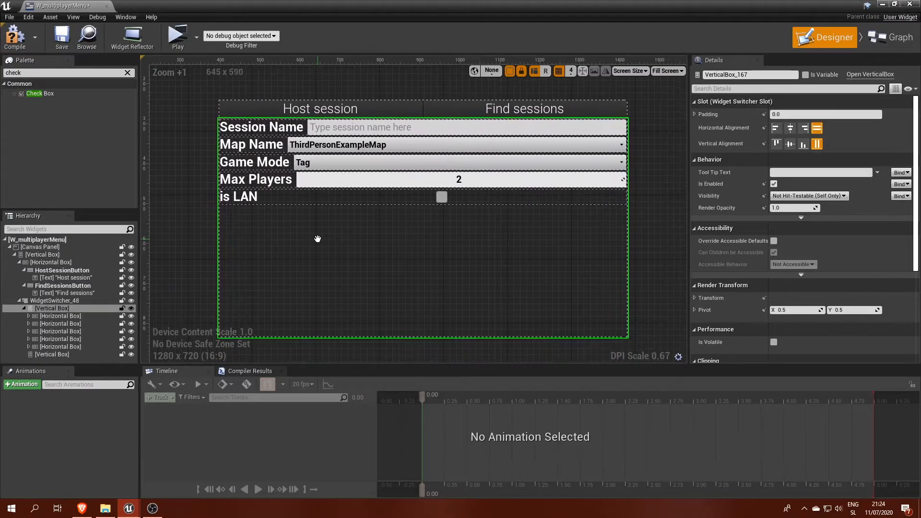
pyautogui.moveTo(19, 310)
pyautogui.write('but')
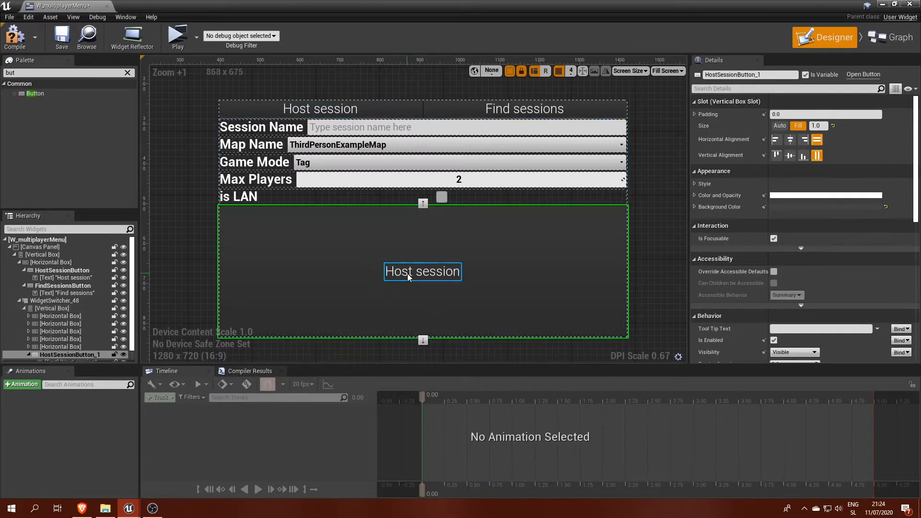
pyautogui.click(423, 272)
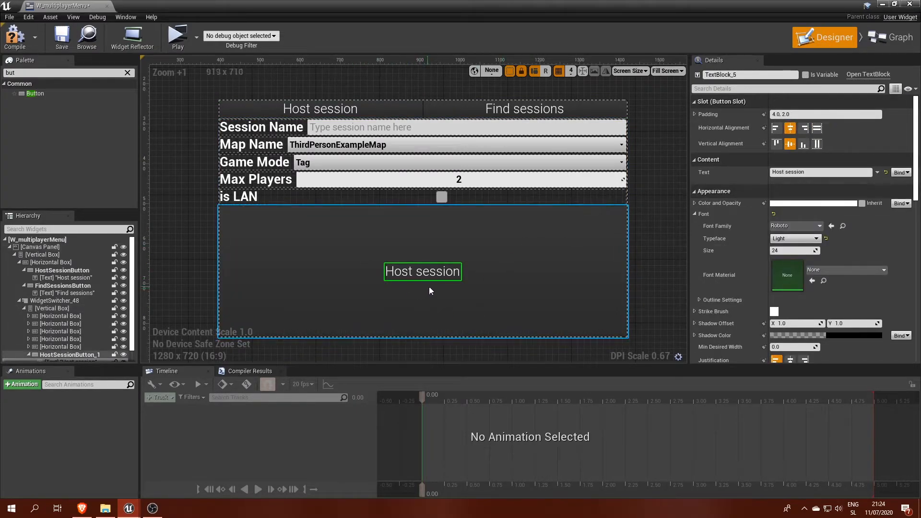
pyautogui.write('HOST!')
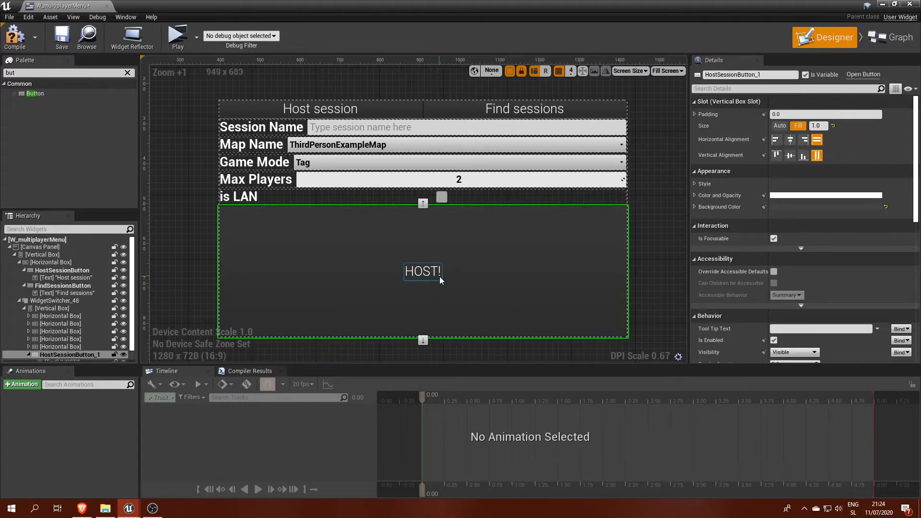
pyautogui.scroll(-3)
pyautogui.write('Ho')
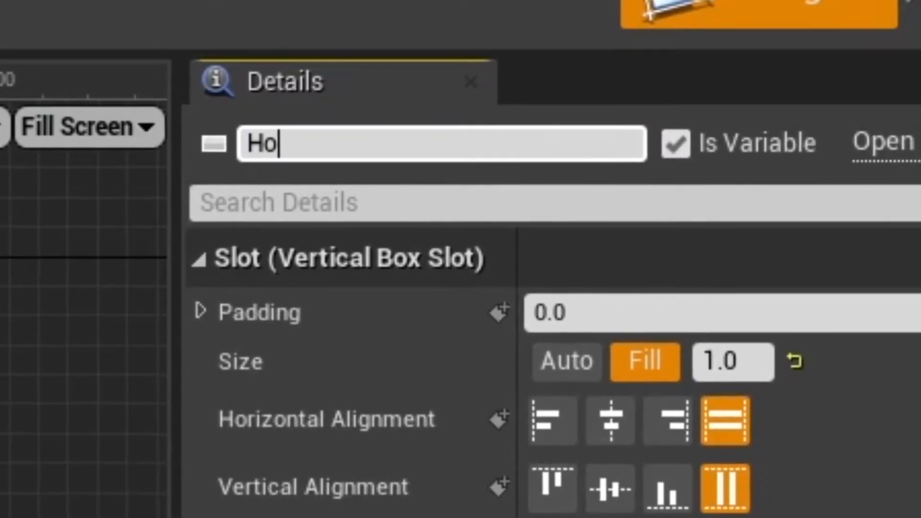
pyautogui.write('SAT')
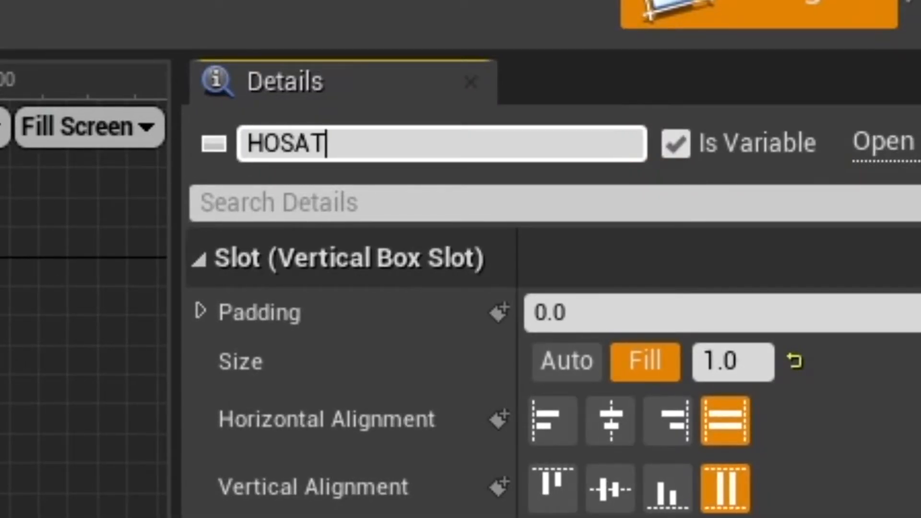
pyautogui.write('HOSTB')
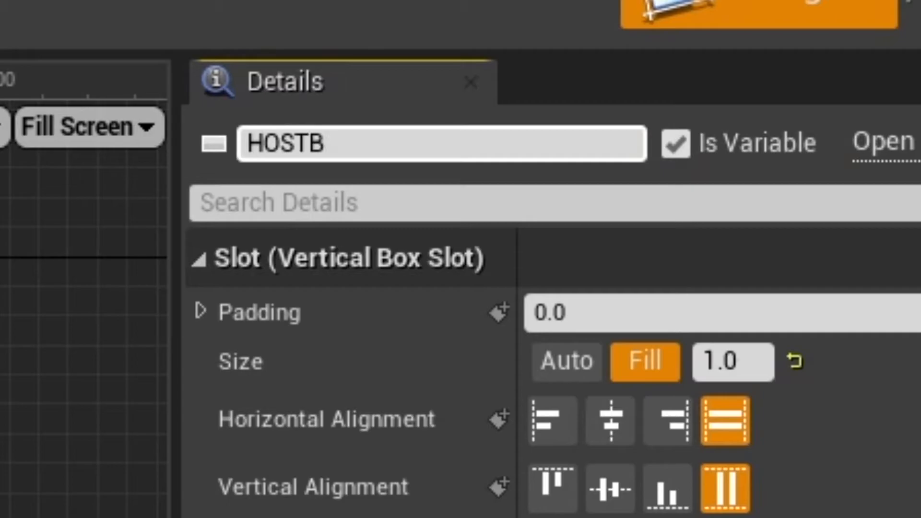
pyautogui.click(889, 37)
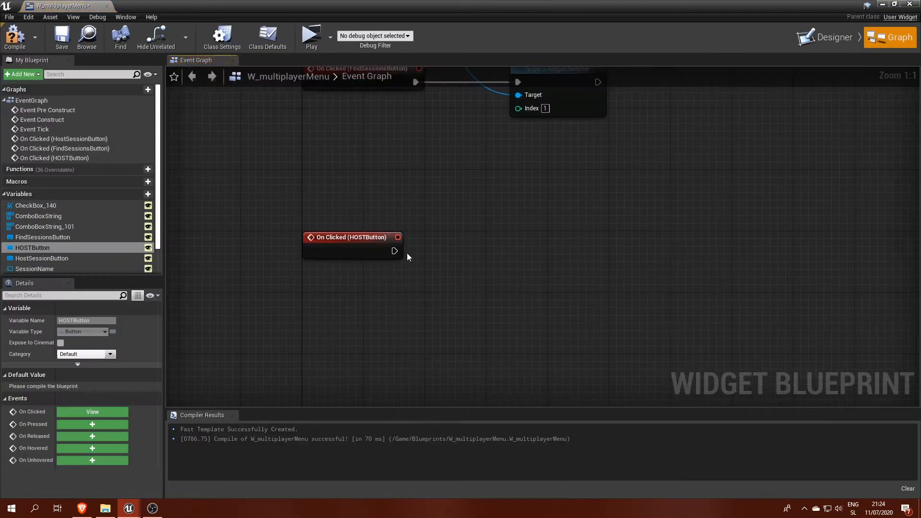
# Step: Cast Get Game Instance to NewGameInstance and call HOST SESSION with SpinBox value and CheckBox Is Checked
pyautogui.moveTo(394, 251); pyautogui.dragTo(428, 275)
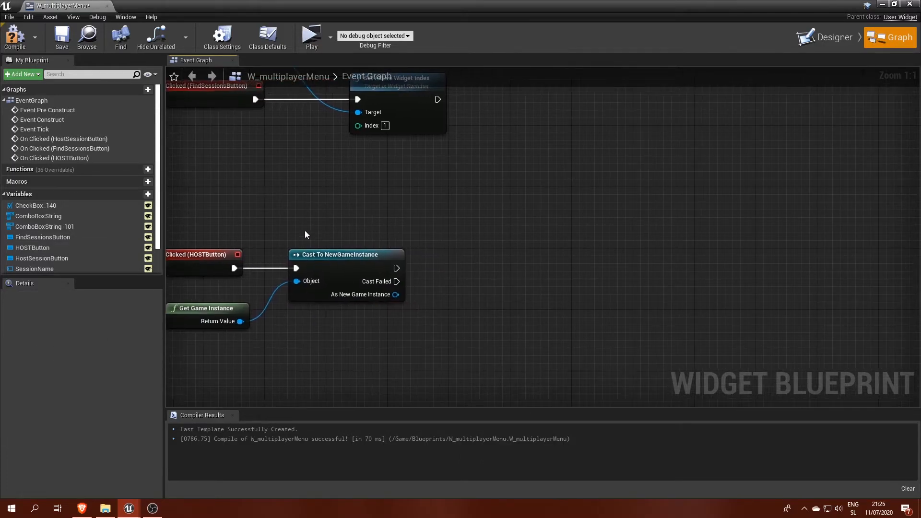
pyautogui.write('host')
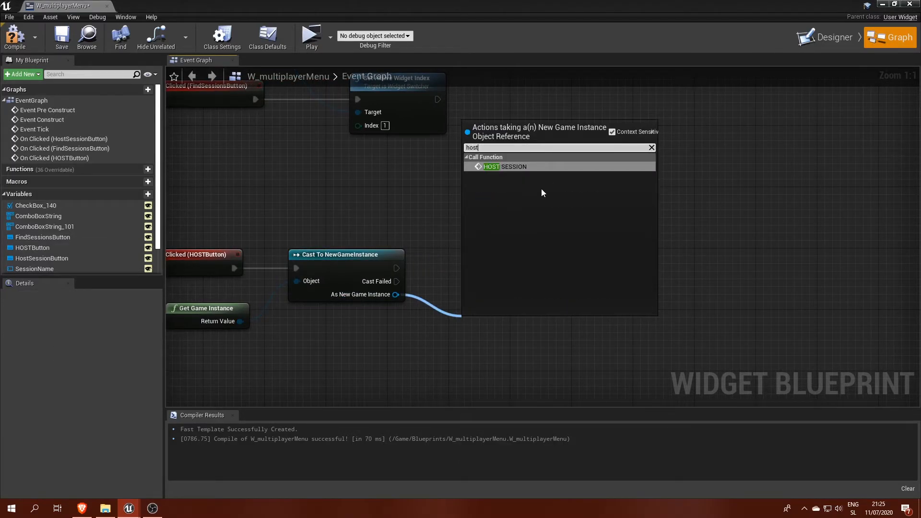
pyautogui.click(504, 166)
pyautogui.write('is check')
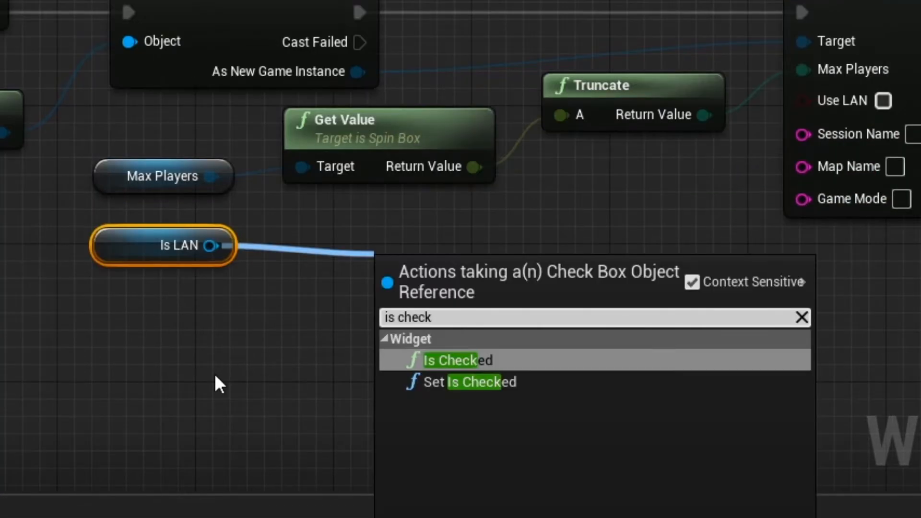
pyautogui.click(457, 360)
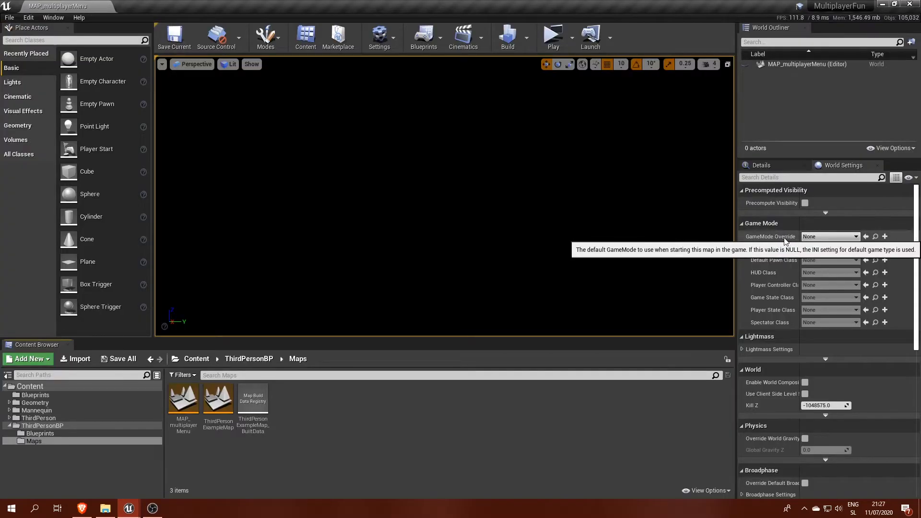
# Step: Override the map's game mode with GM_multiplayerMenu using PC_multiplayerMenu as its player controller, and compile
pyautogui.click(855, 236)
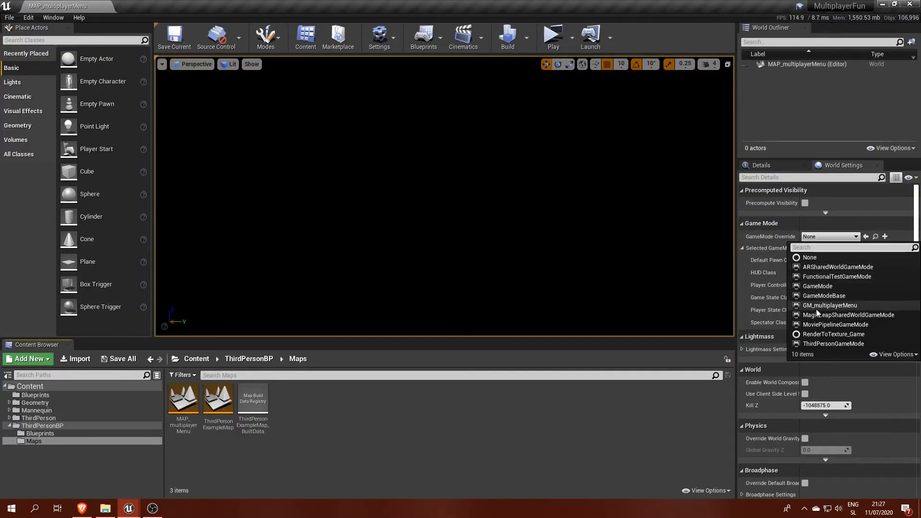
pyautogui.click(830, 305)
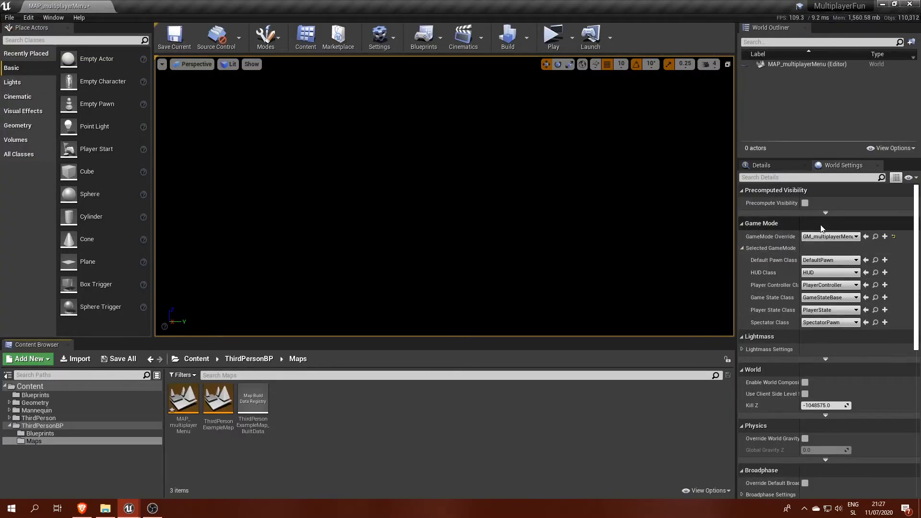
pyautogui.click(33, 395)
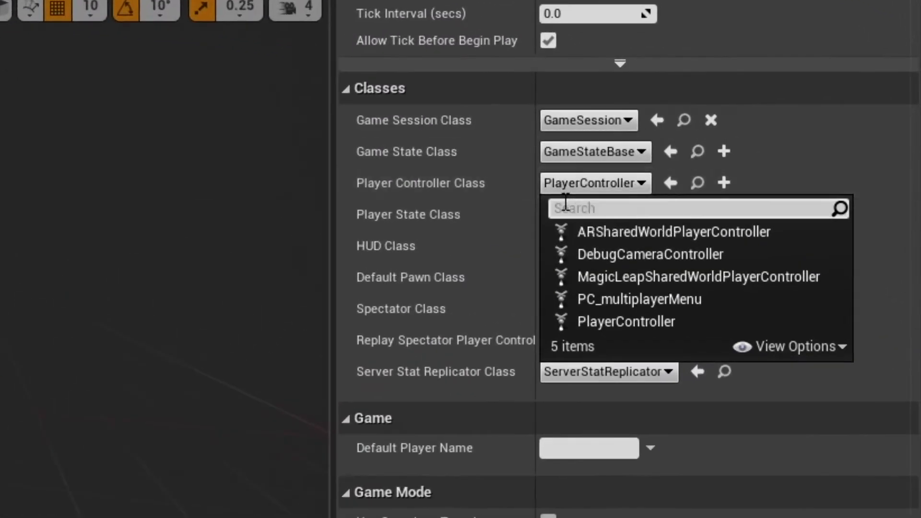
pyautogui.click(638, 299)
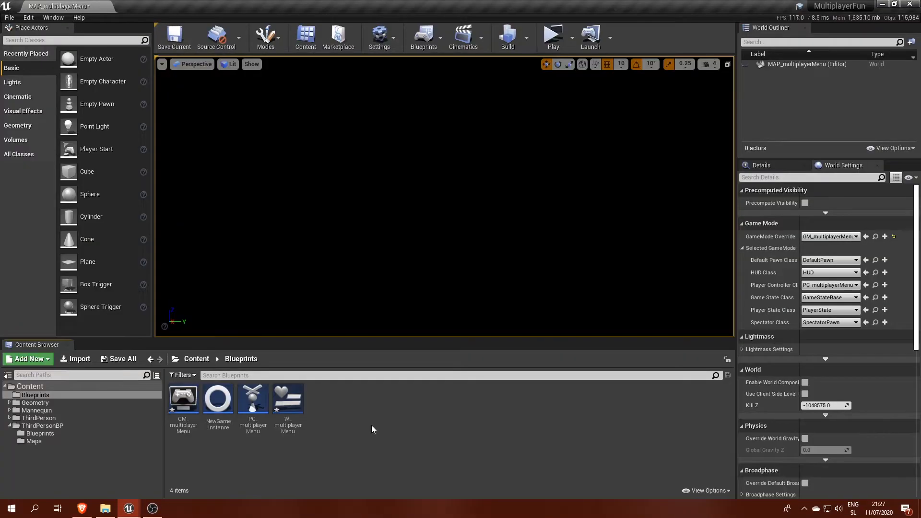
pyautogui.doubleClick(182, 397)
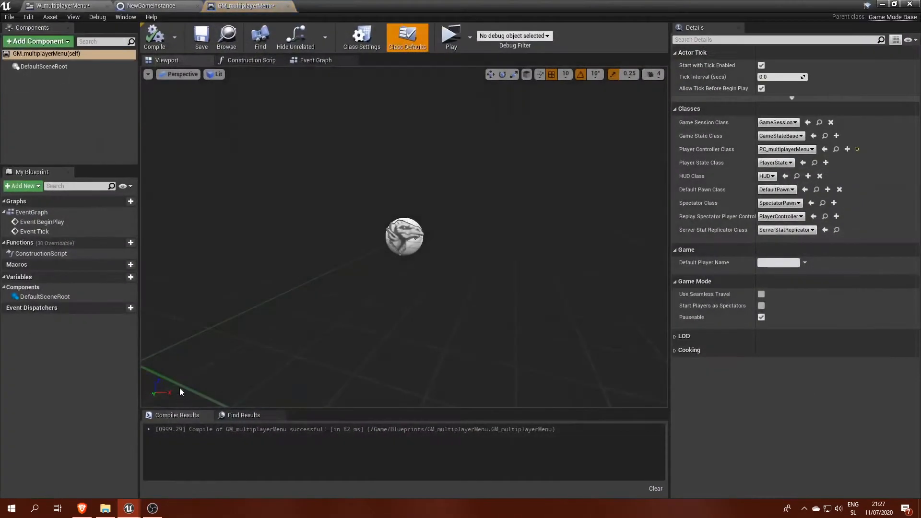
pyautogui.click(315, 60)
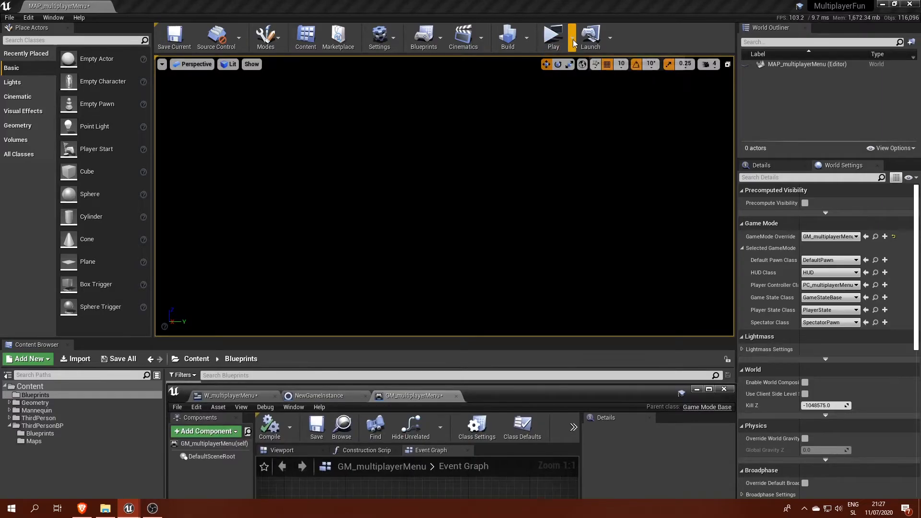
# Step: Bring the GM_multiplayerMenu blueprint editor back up on its Event Graph
pyautogui.click(552, 35)
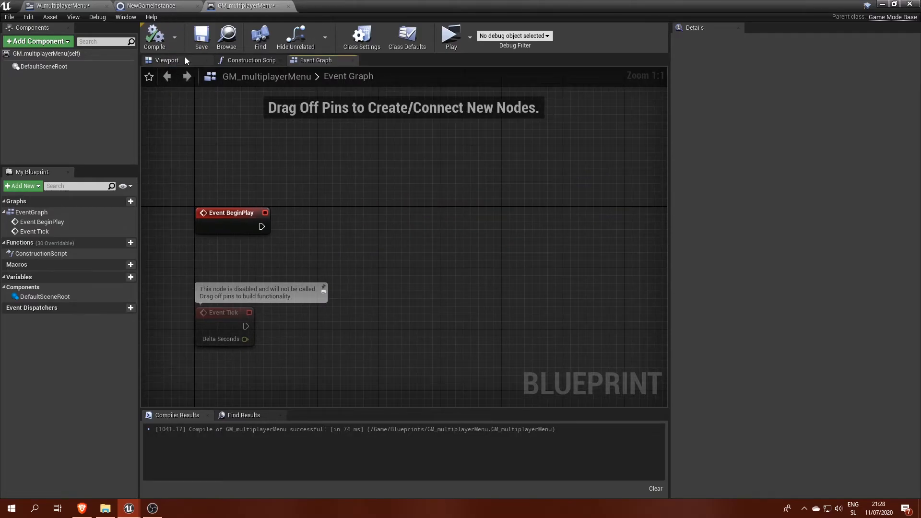
# Step: Add a ShowMultiplayerMenu custom event in PC_multiplayerMenu that runs on the owning client
pyautogui.click(337, 6)
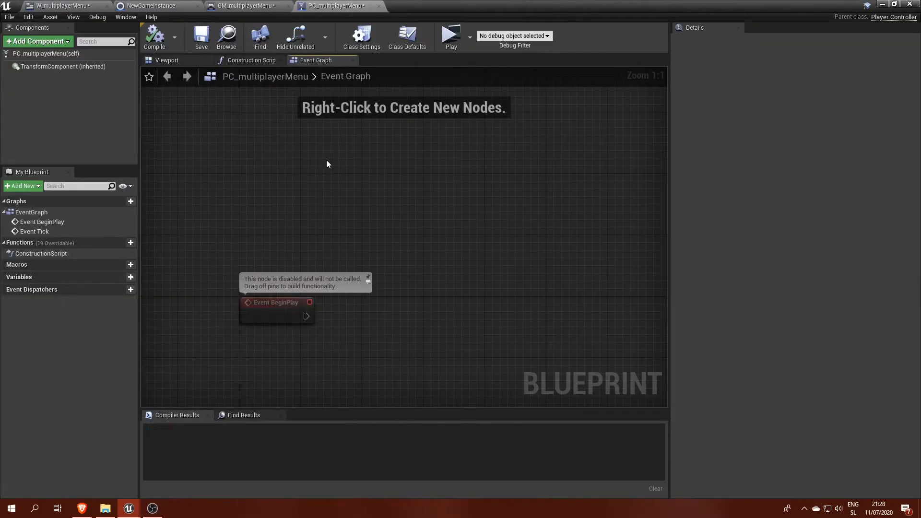
pyautogui.click(326, 164)
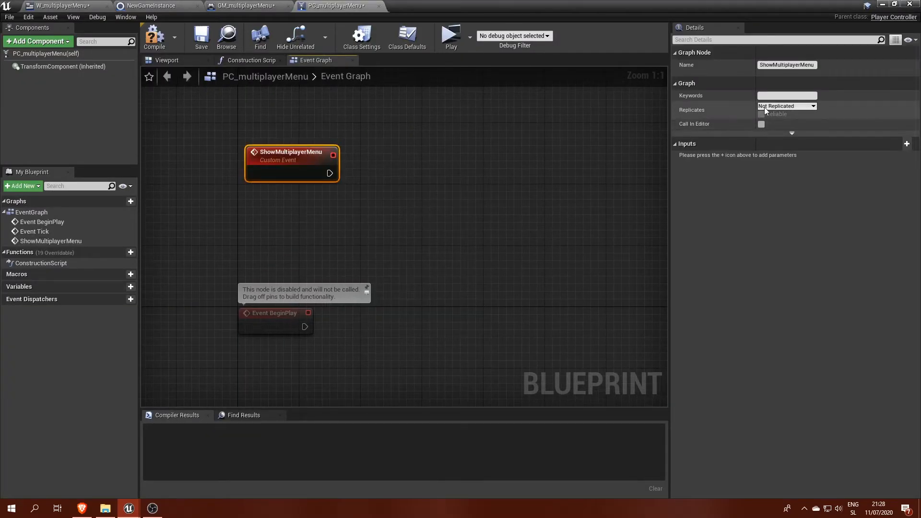
pyautogui.click(786, 105)
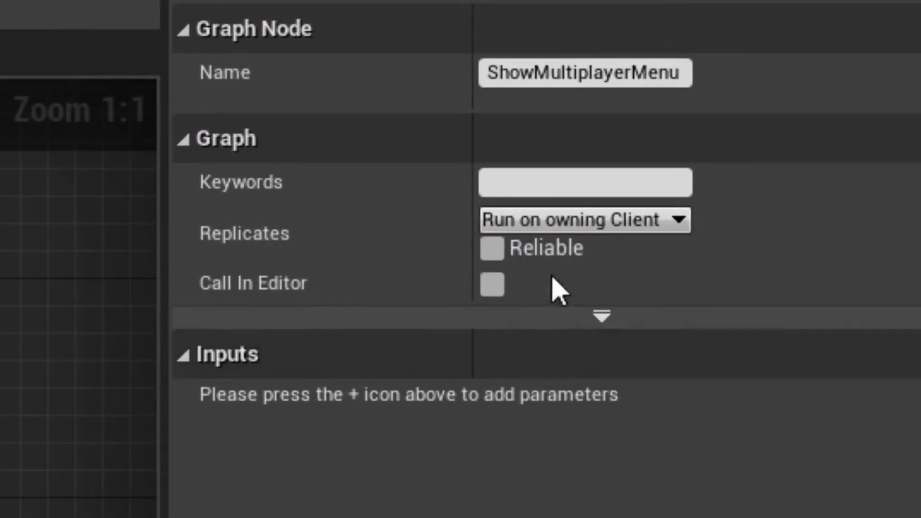
pyautogui.click(491, 248)
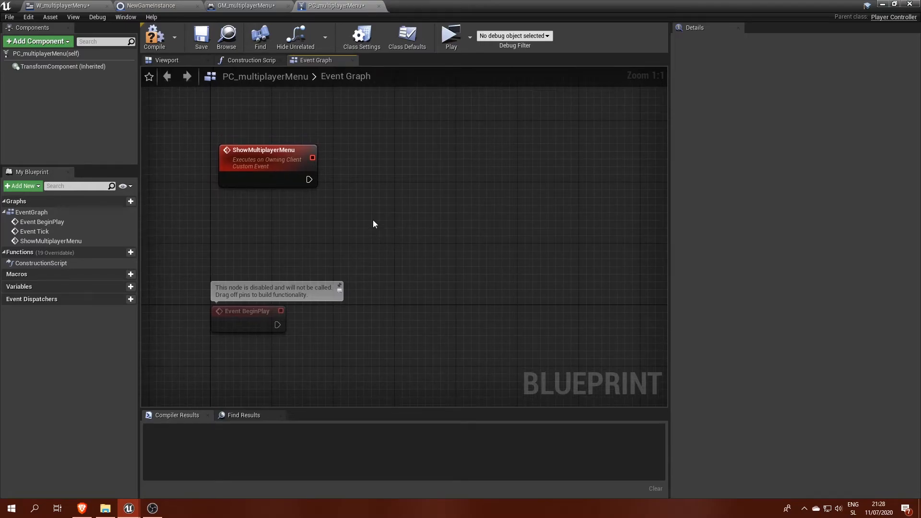
pyautogui.moveTo(310, 182)
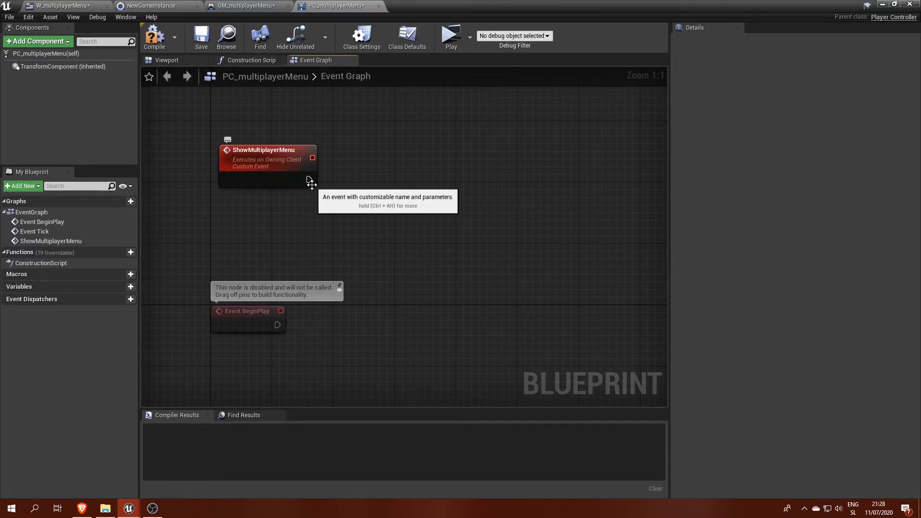
# Step: Chain Create Widget, Add to Viewport and Set Input Mode UI Only after the event
pyautogui.moveTo(311, 157); pyautogui.dragTo(383, 229)
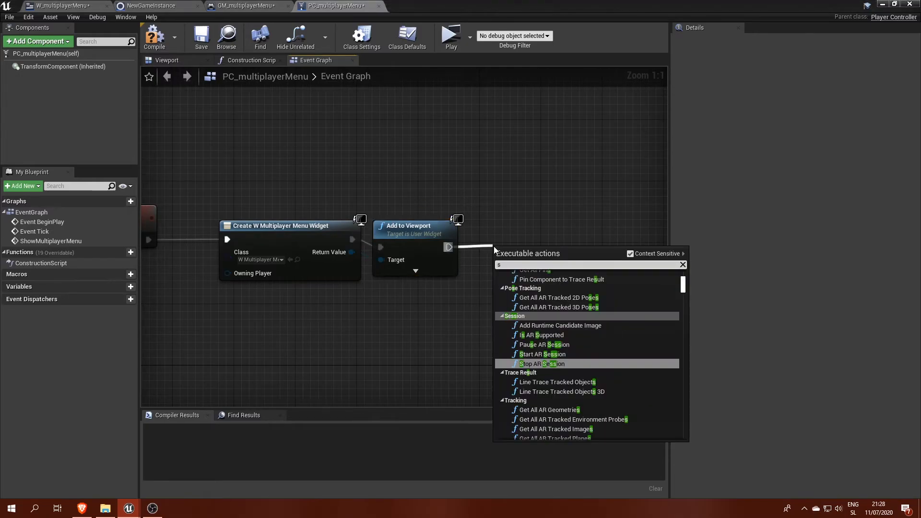
pyautogui.write('set input mode')
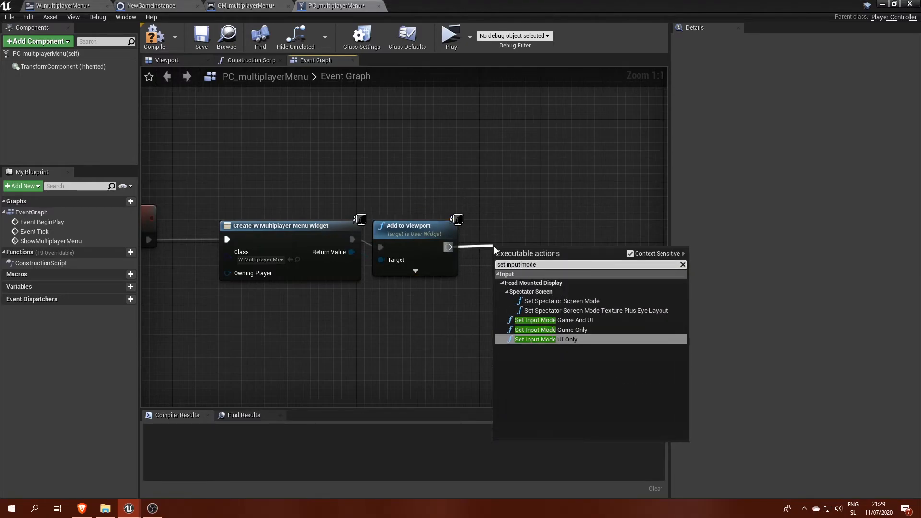
pyautogui.click(545, 339)
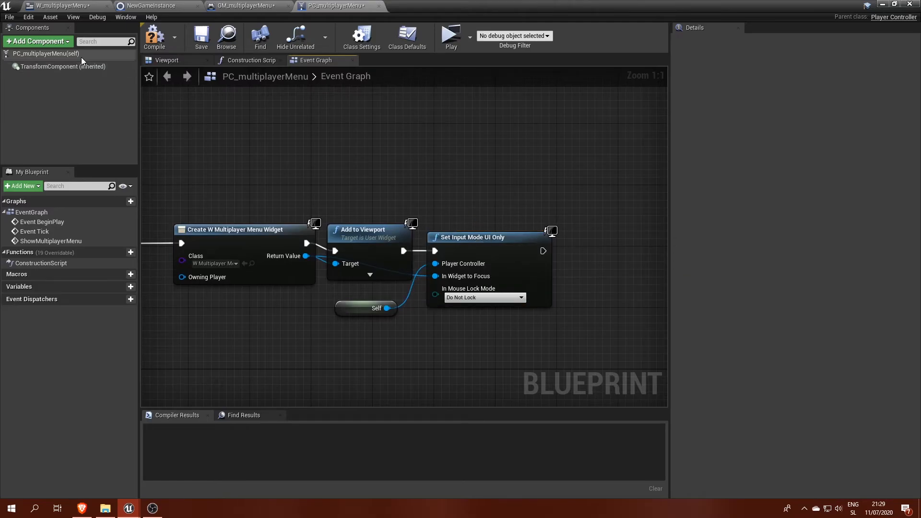
# Step: Enable Show Mouse Cursor in class defaults and call ShowMultiplayerMenu from Event BeginPlay
pyautogui.click(407, 36)
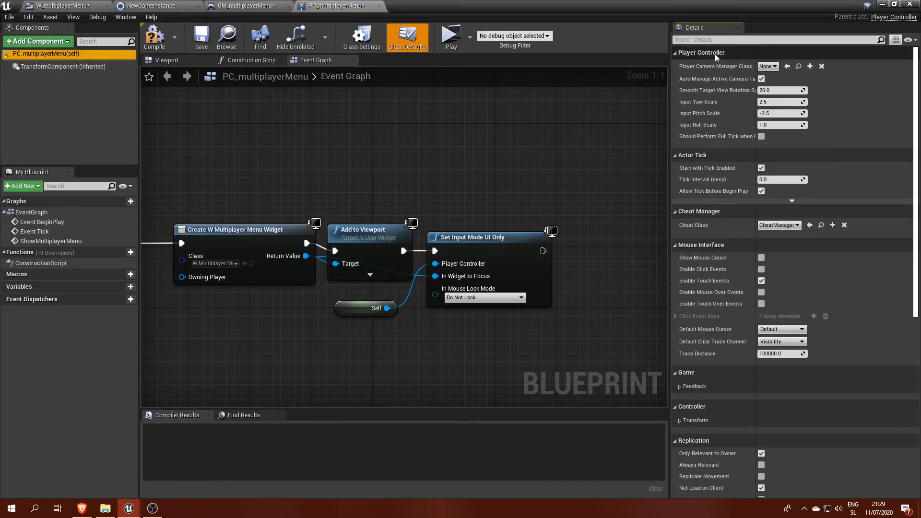
pyautogui.write('show')
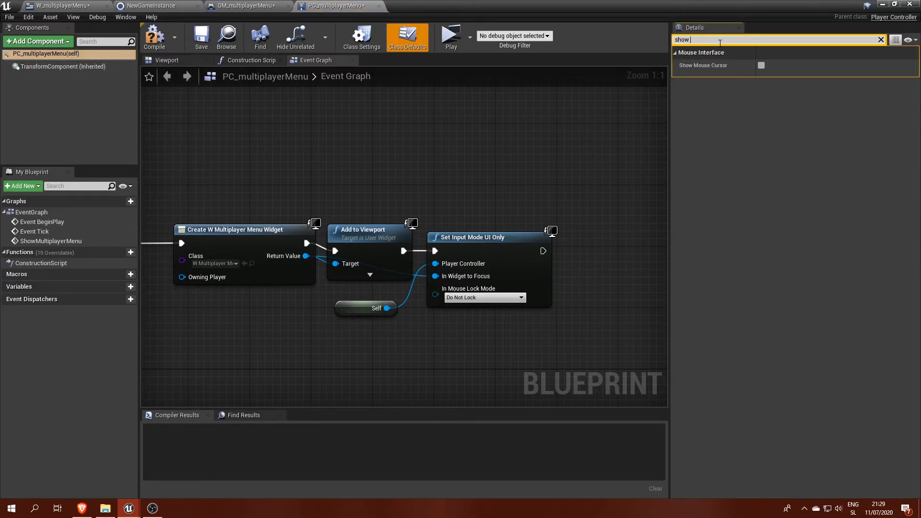
pyautogui.write('mo')
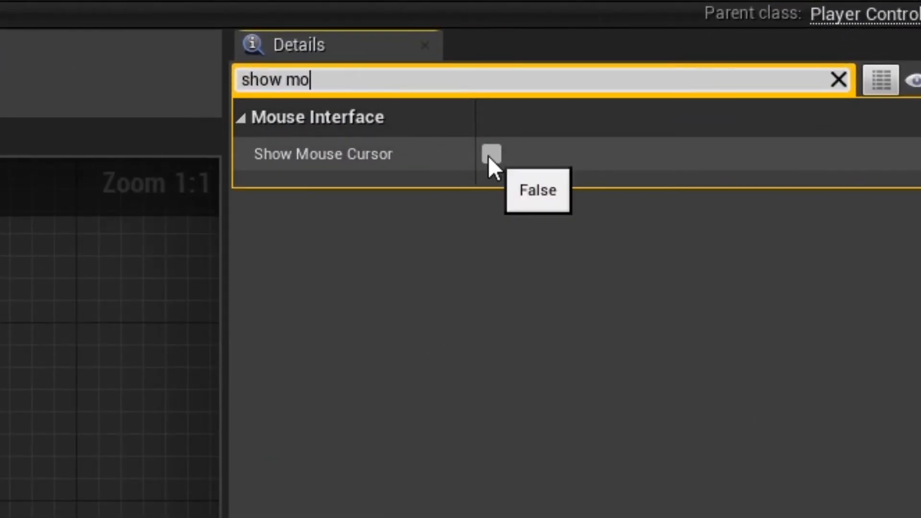
pyautogui.click(491, 153)
pyautogui.write('show m')
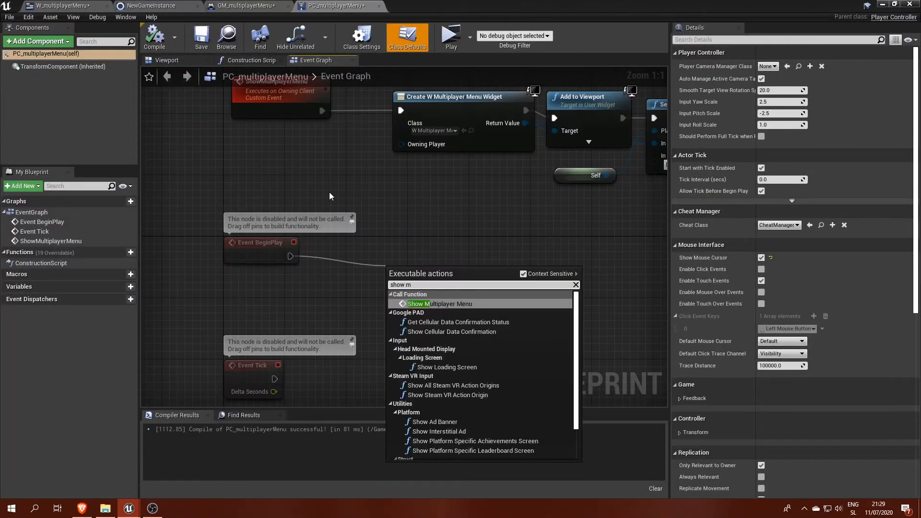
pyautogui.click(439, 304)
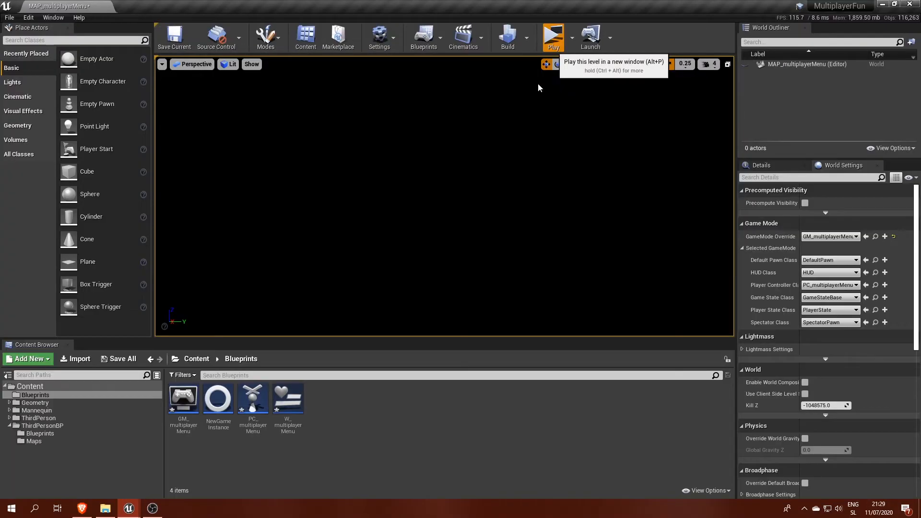
# Step: Play-test the level to see the host menu in server and client windows, then browse to ThirdPersonBP Maps
pyautogui.click(553, 35)
pyautogui.write('OurFirstSession')
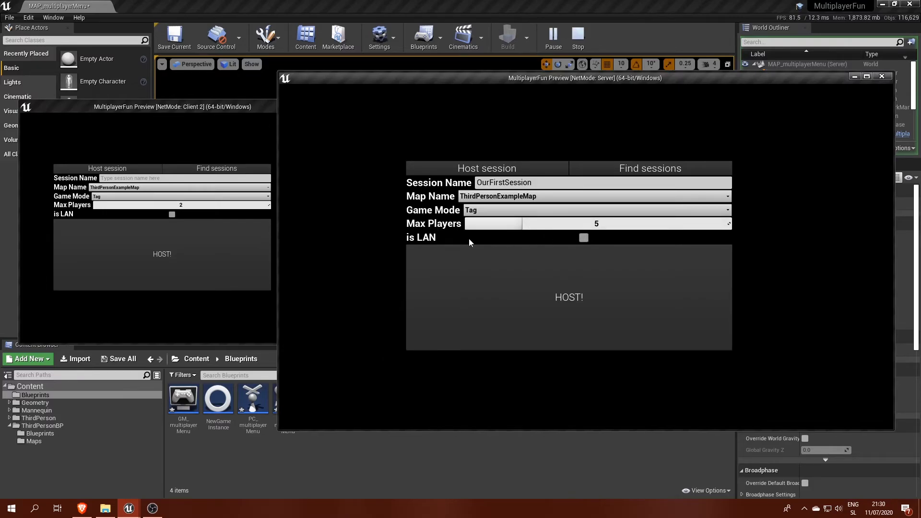
pyautogui.click(568, 297)
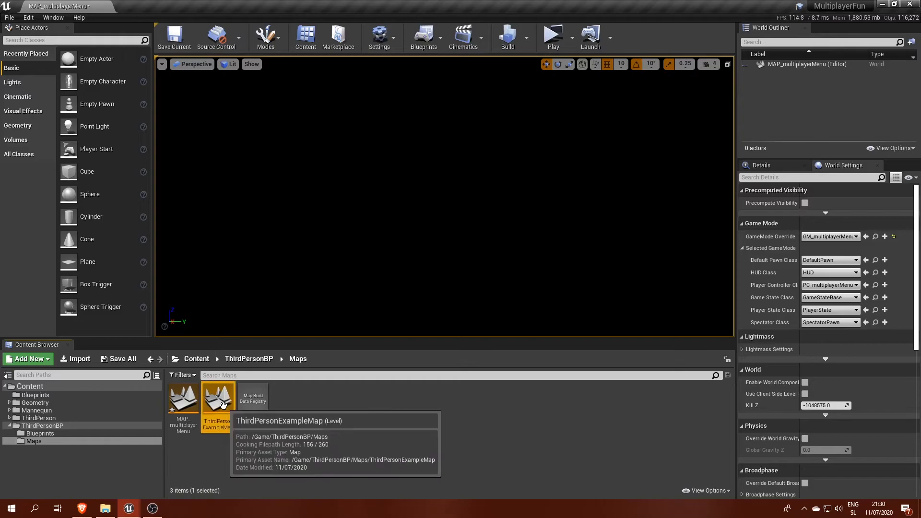
# Step: Move the ThirdPerson game mode into Content/Blueprints, giving GM_Play and PC_Play alongside the menu assets
pyautogui.doubleClick(218, 396)
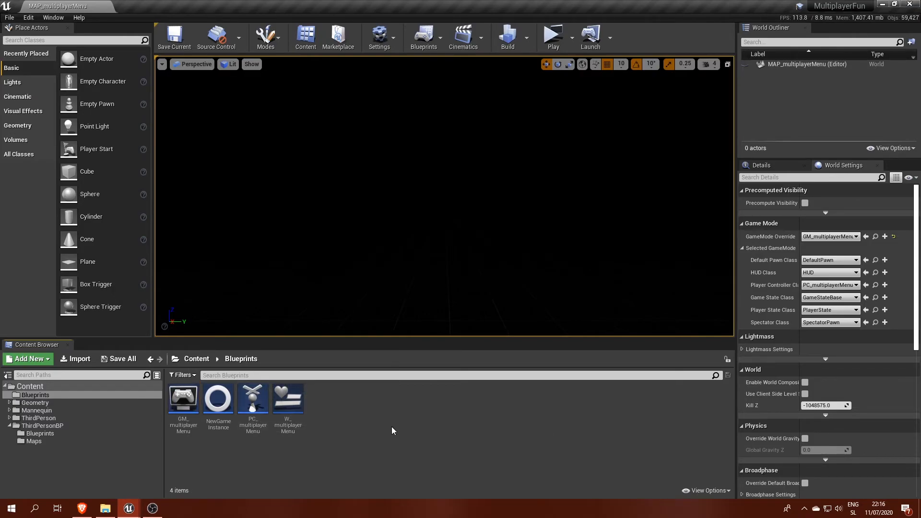
pyautogui.click(41, 433)
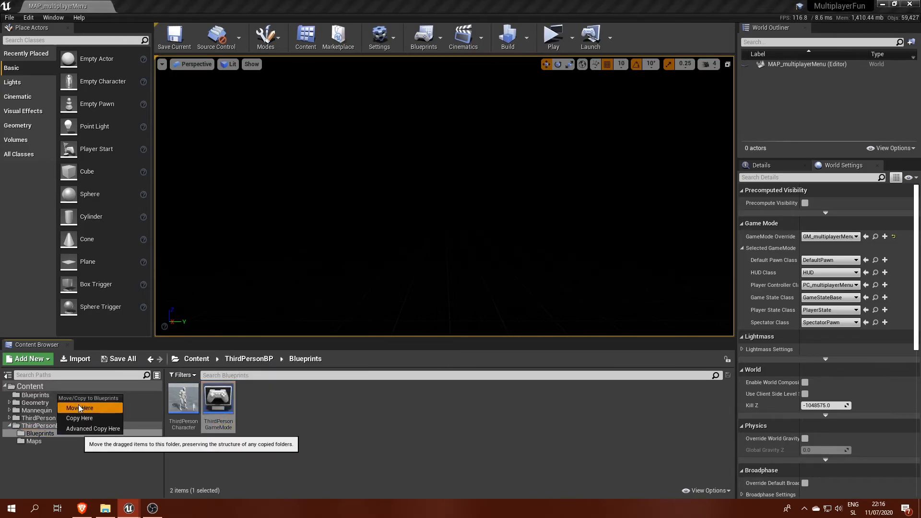
pyautogui.click(78, 408)
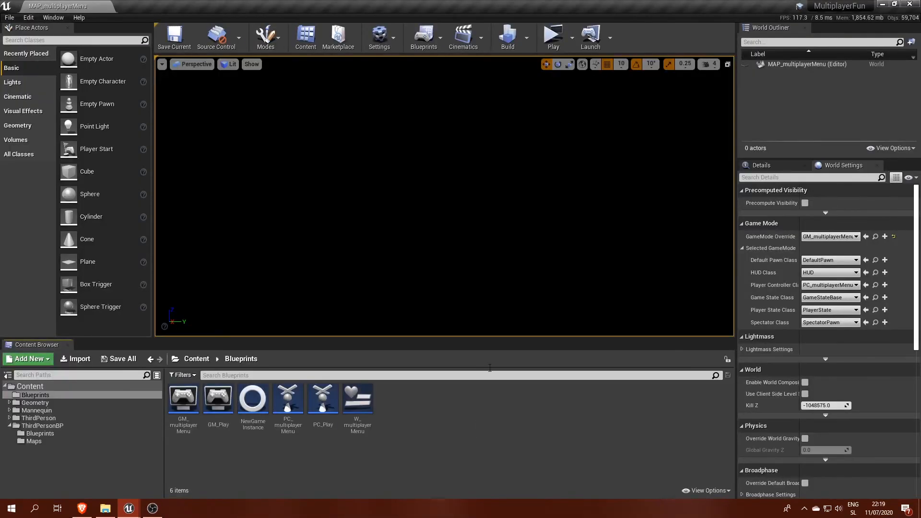
# Step: Play-test and host a session named 'asdasd' via HOST! in both client and server windows
pyautogui.click(552, 36)
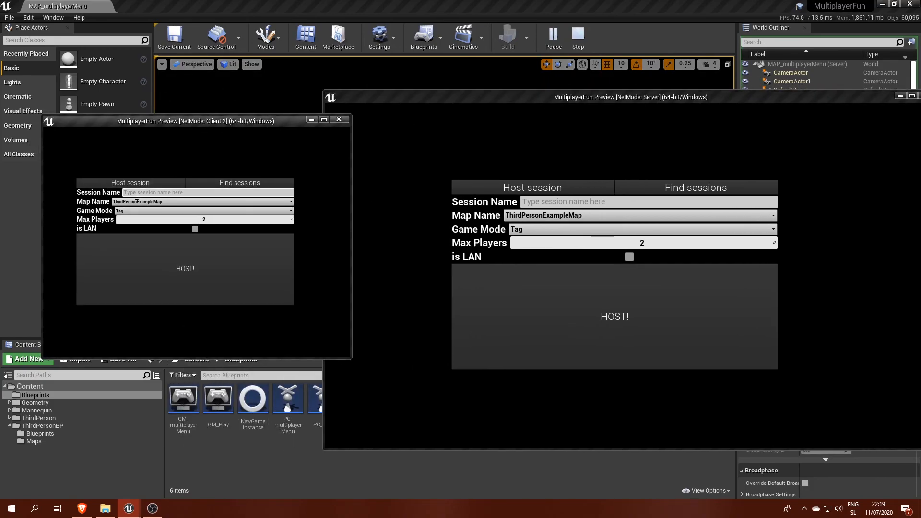
pyautogui.write('asdasd')
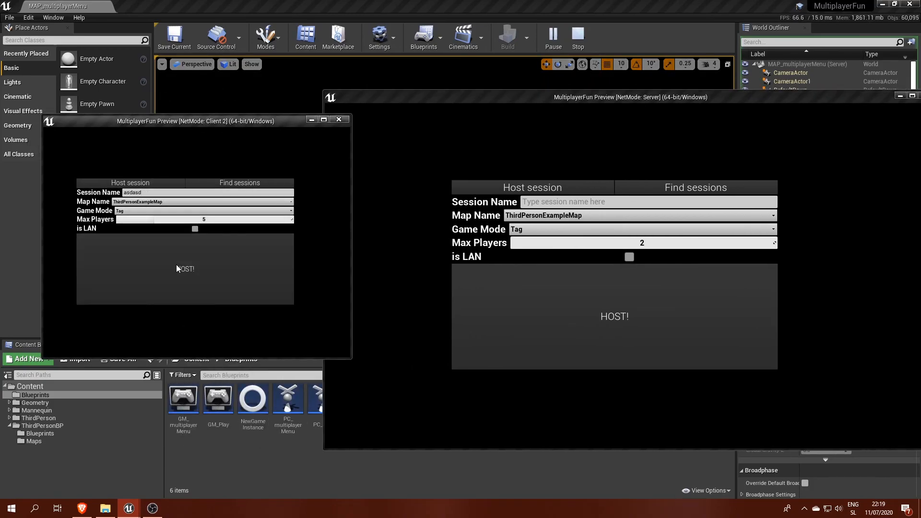
pyautogui.click(185, 269)
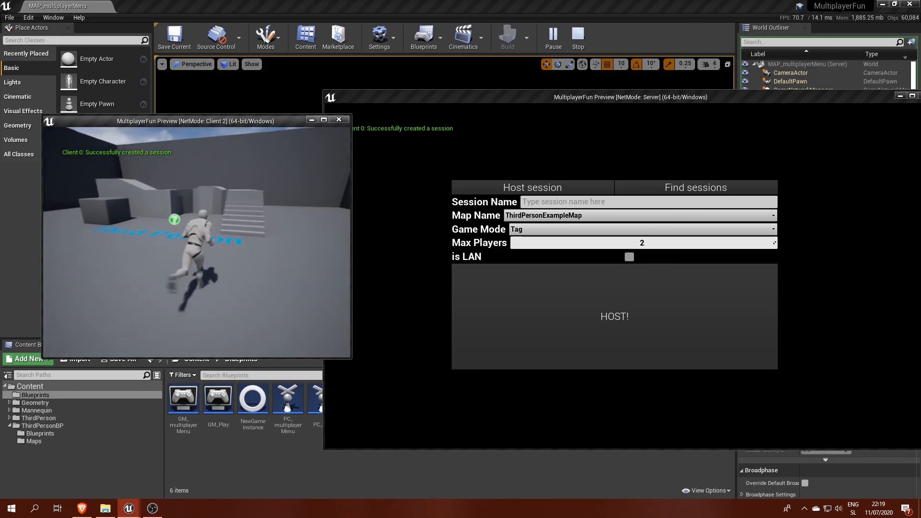
pyautogui.write('asdasd')
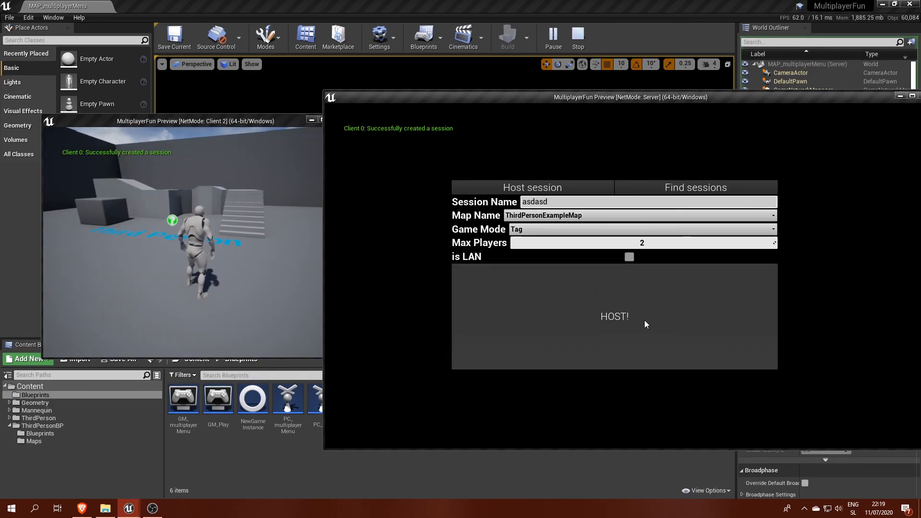
pyautogui.click(614, 316)
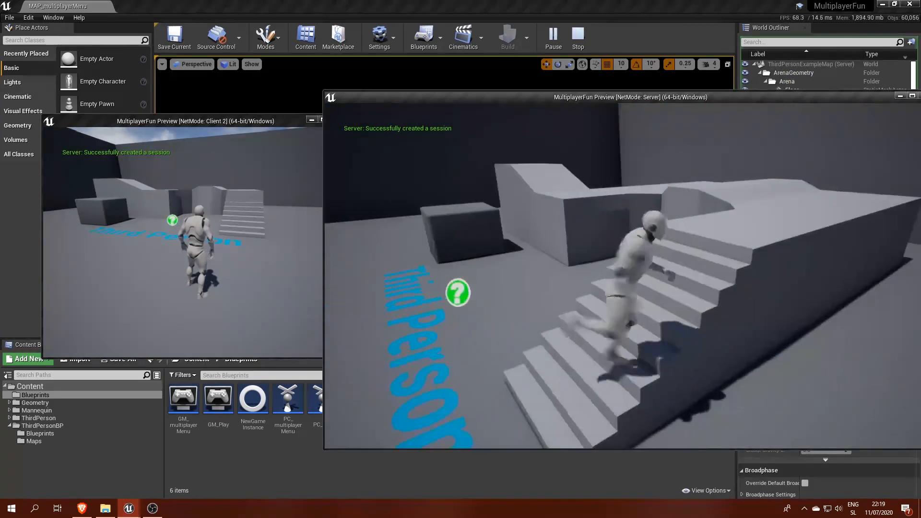